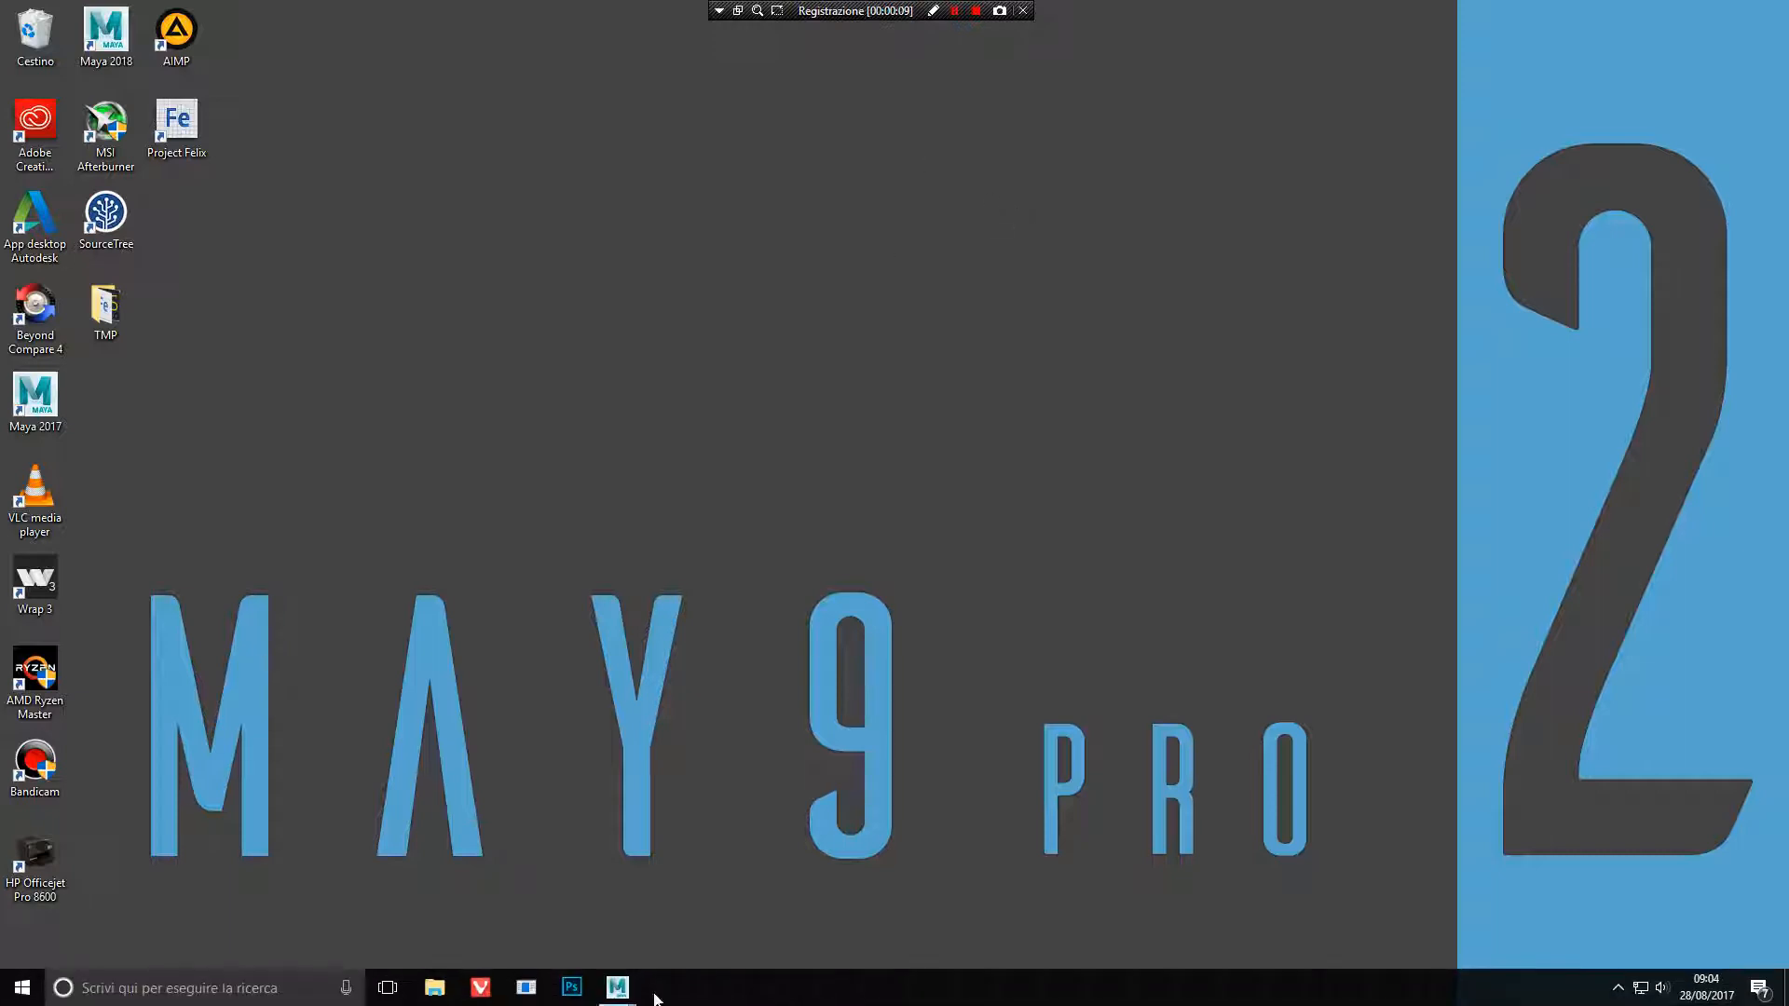
- Bring the running Maya 2018 window with its empty scene to the front
left_click(614, 987)
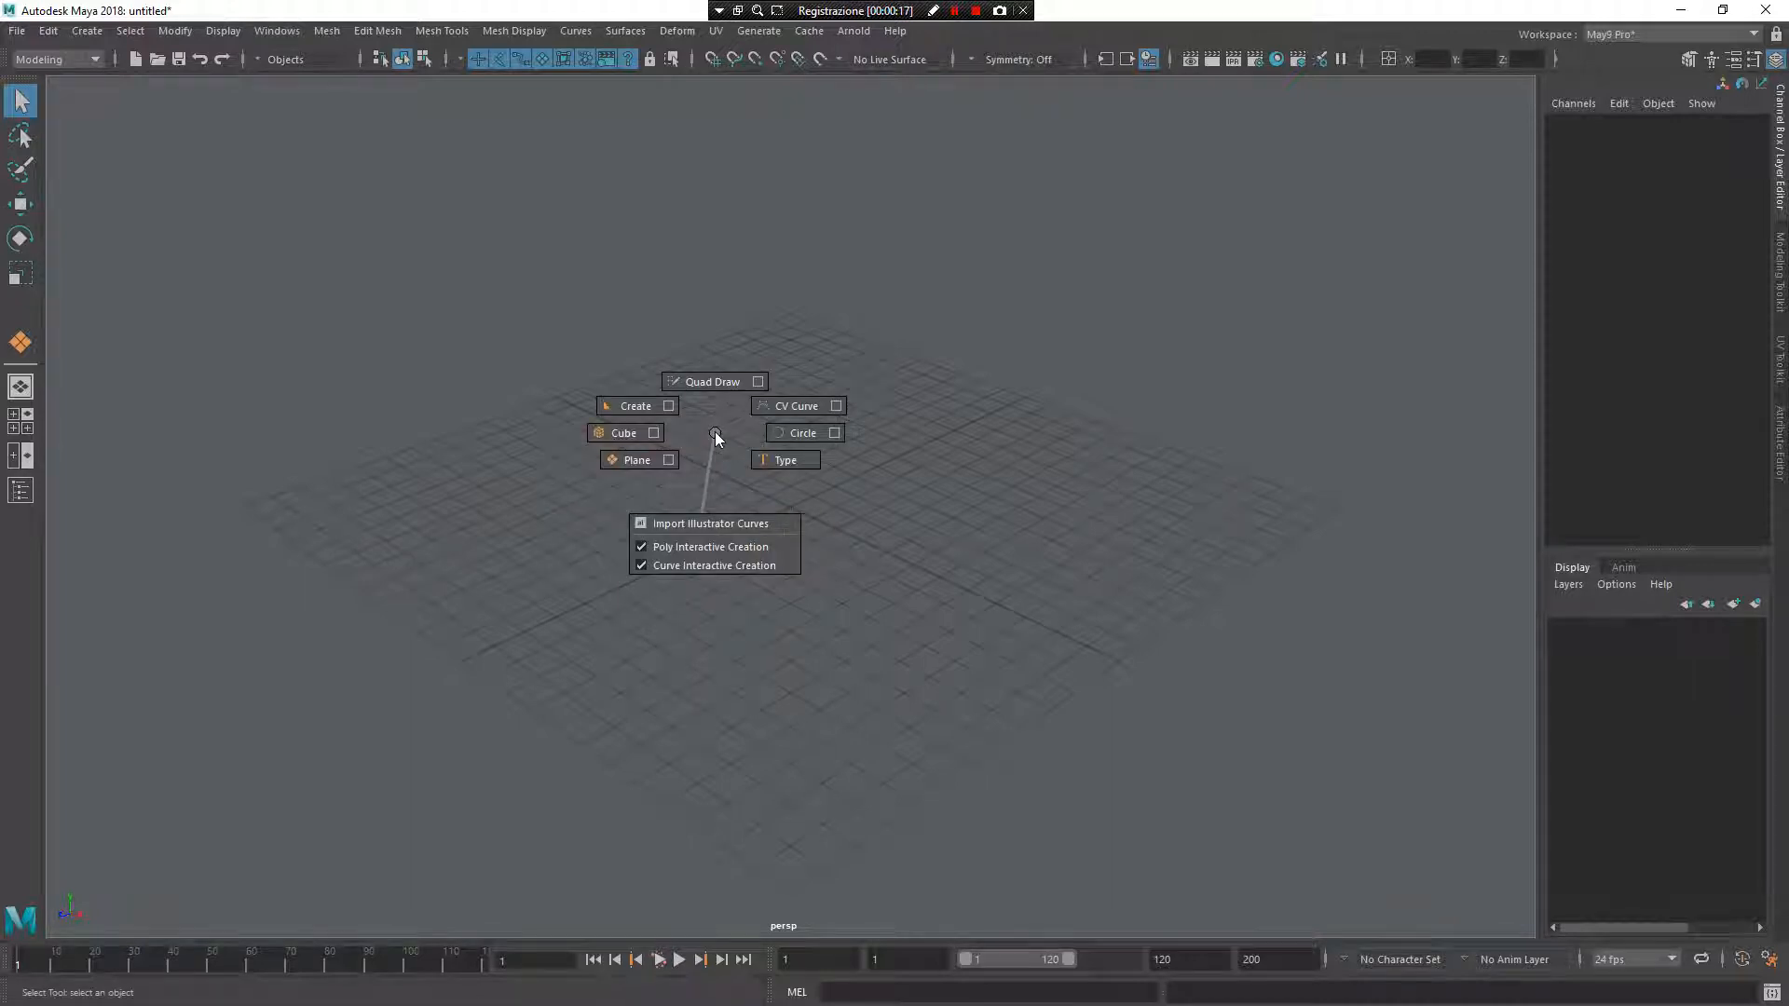
- Draw a wavy CV curve and a circle, then duplicate the circle and raise the copy above it
left_click(798, 406)
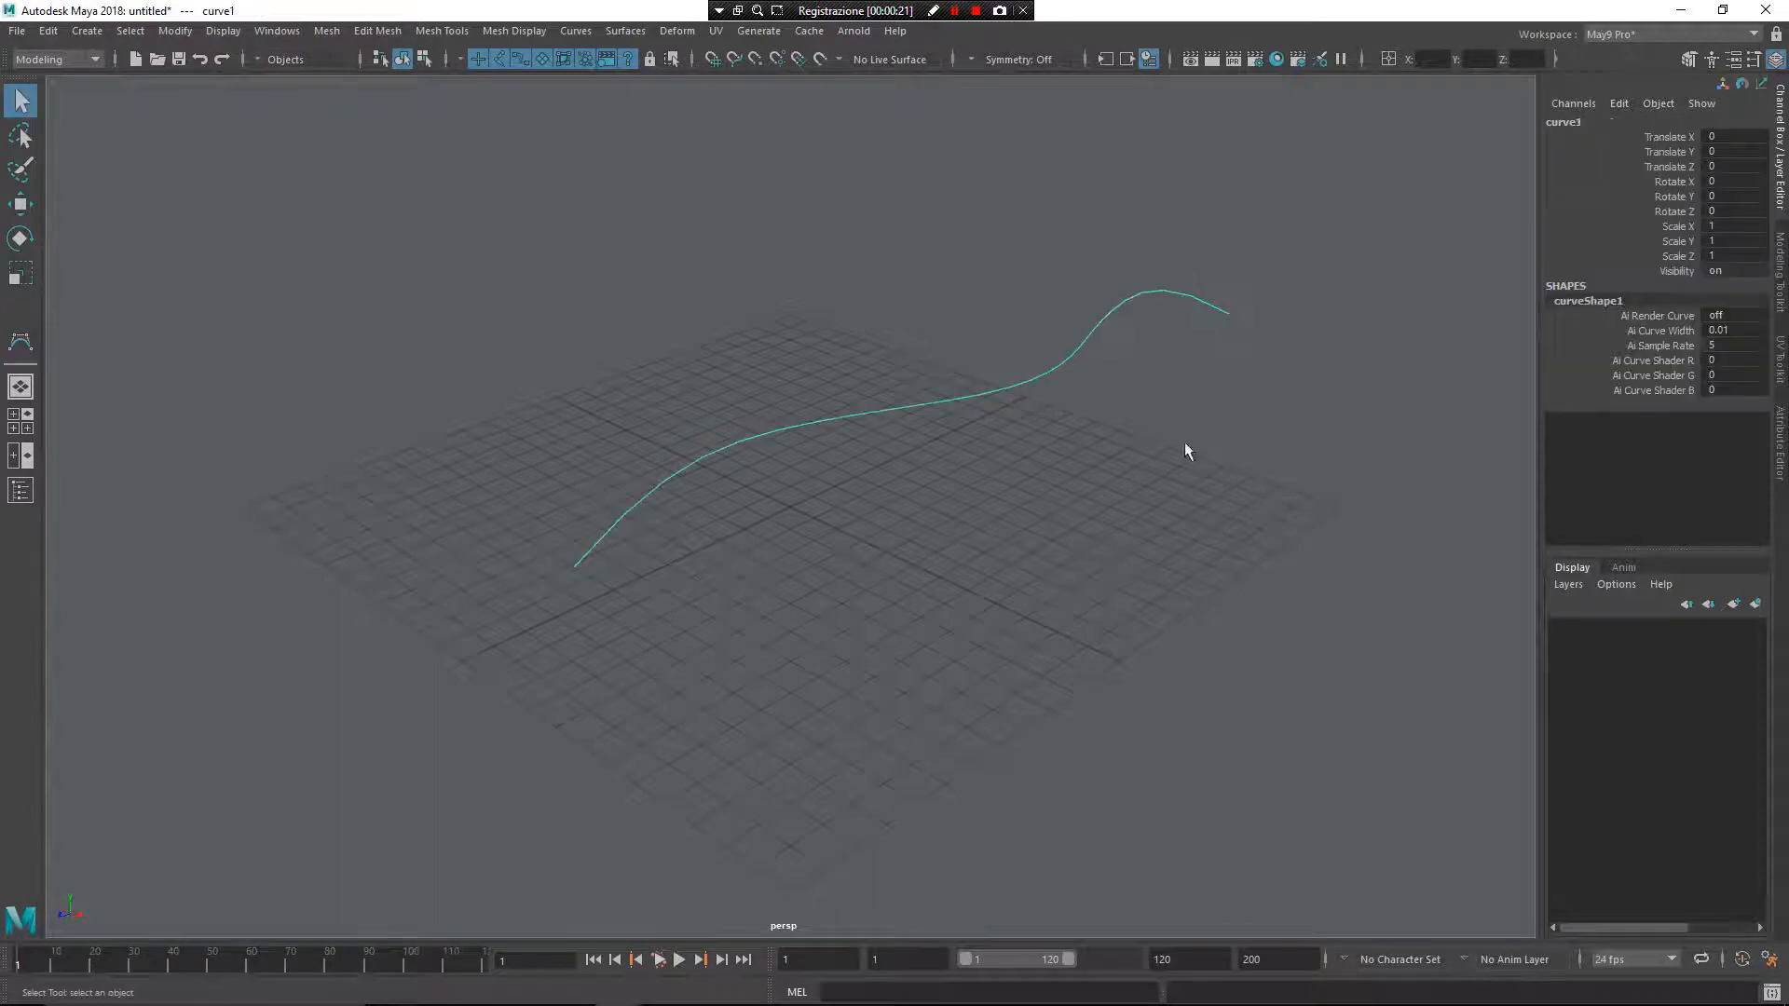
left_click(835, 656)
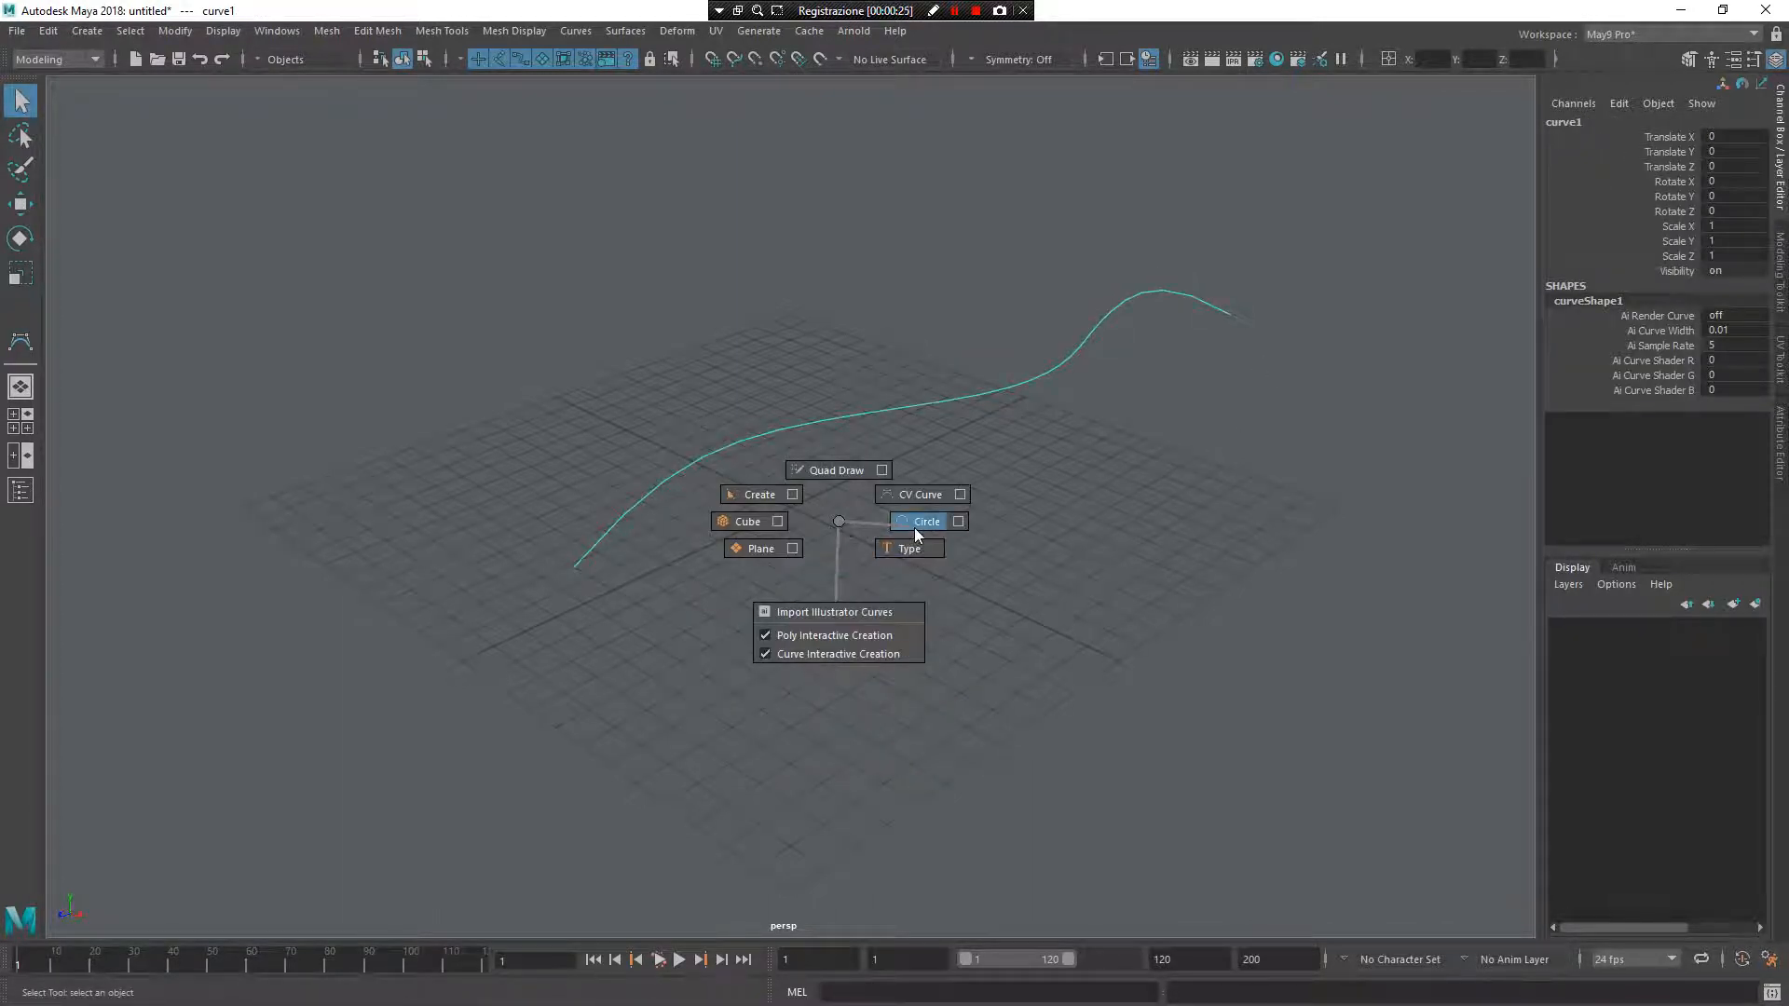
left_click(920, 521)
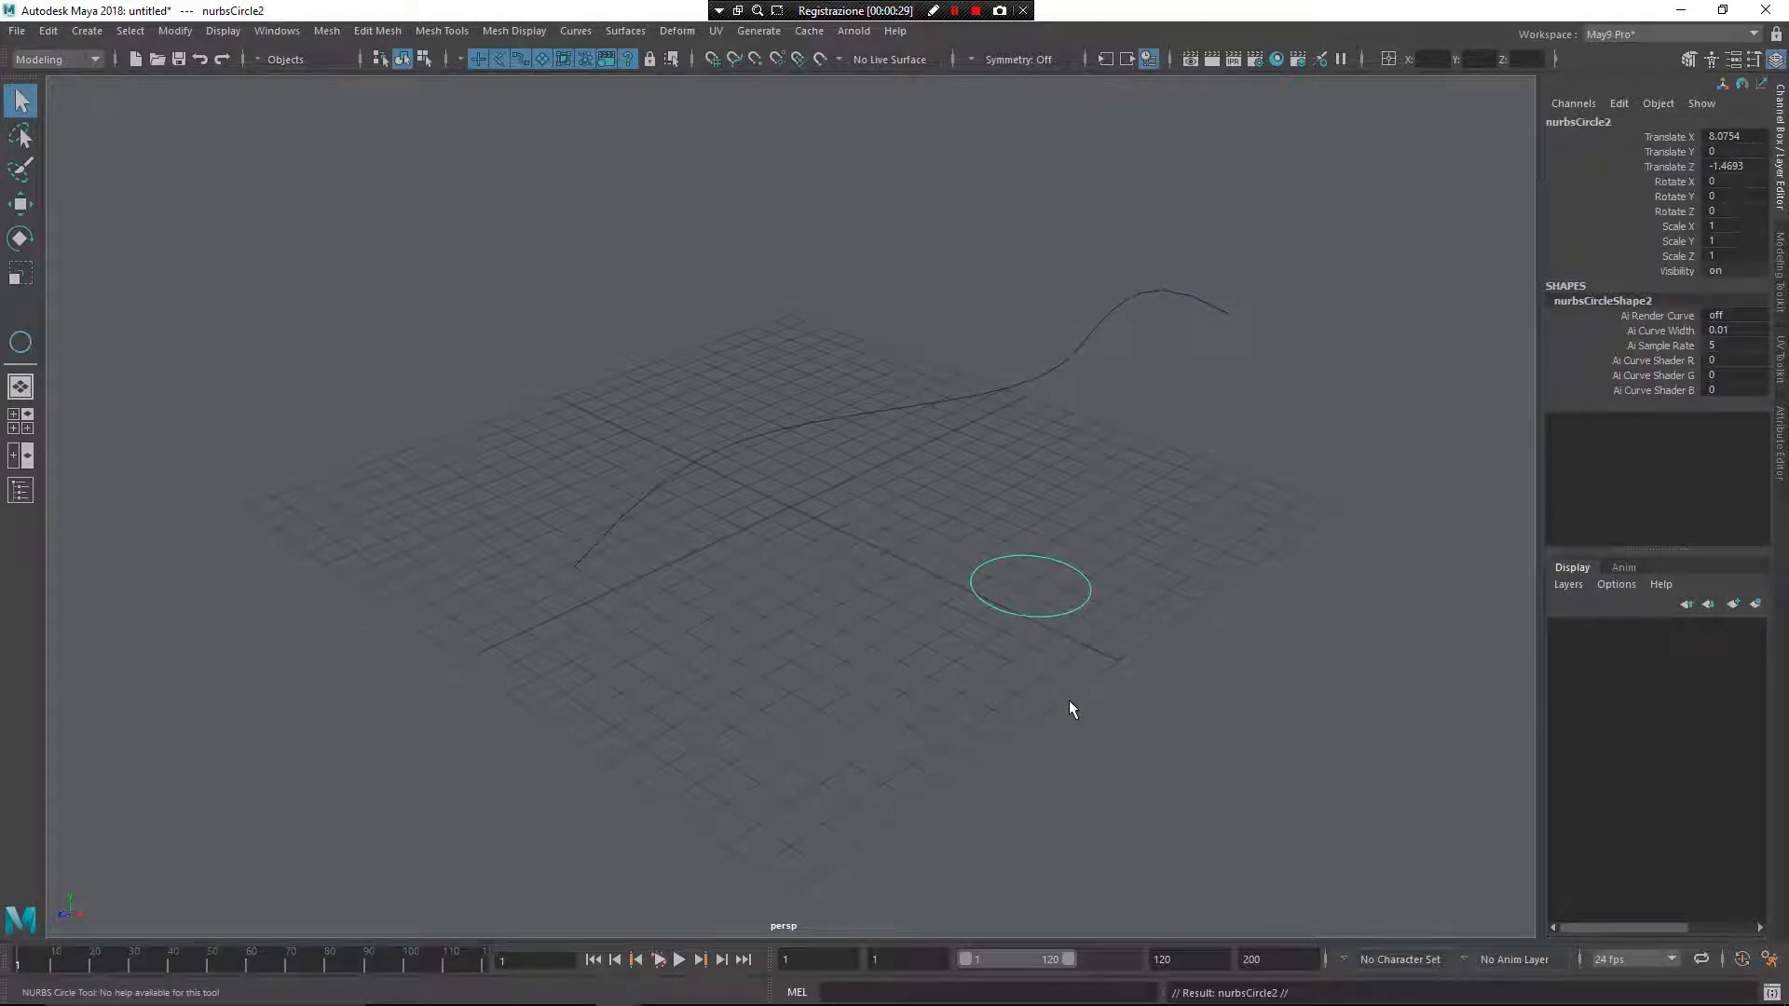
left_click_drag(1032, 587, 1038, 514)
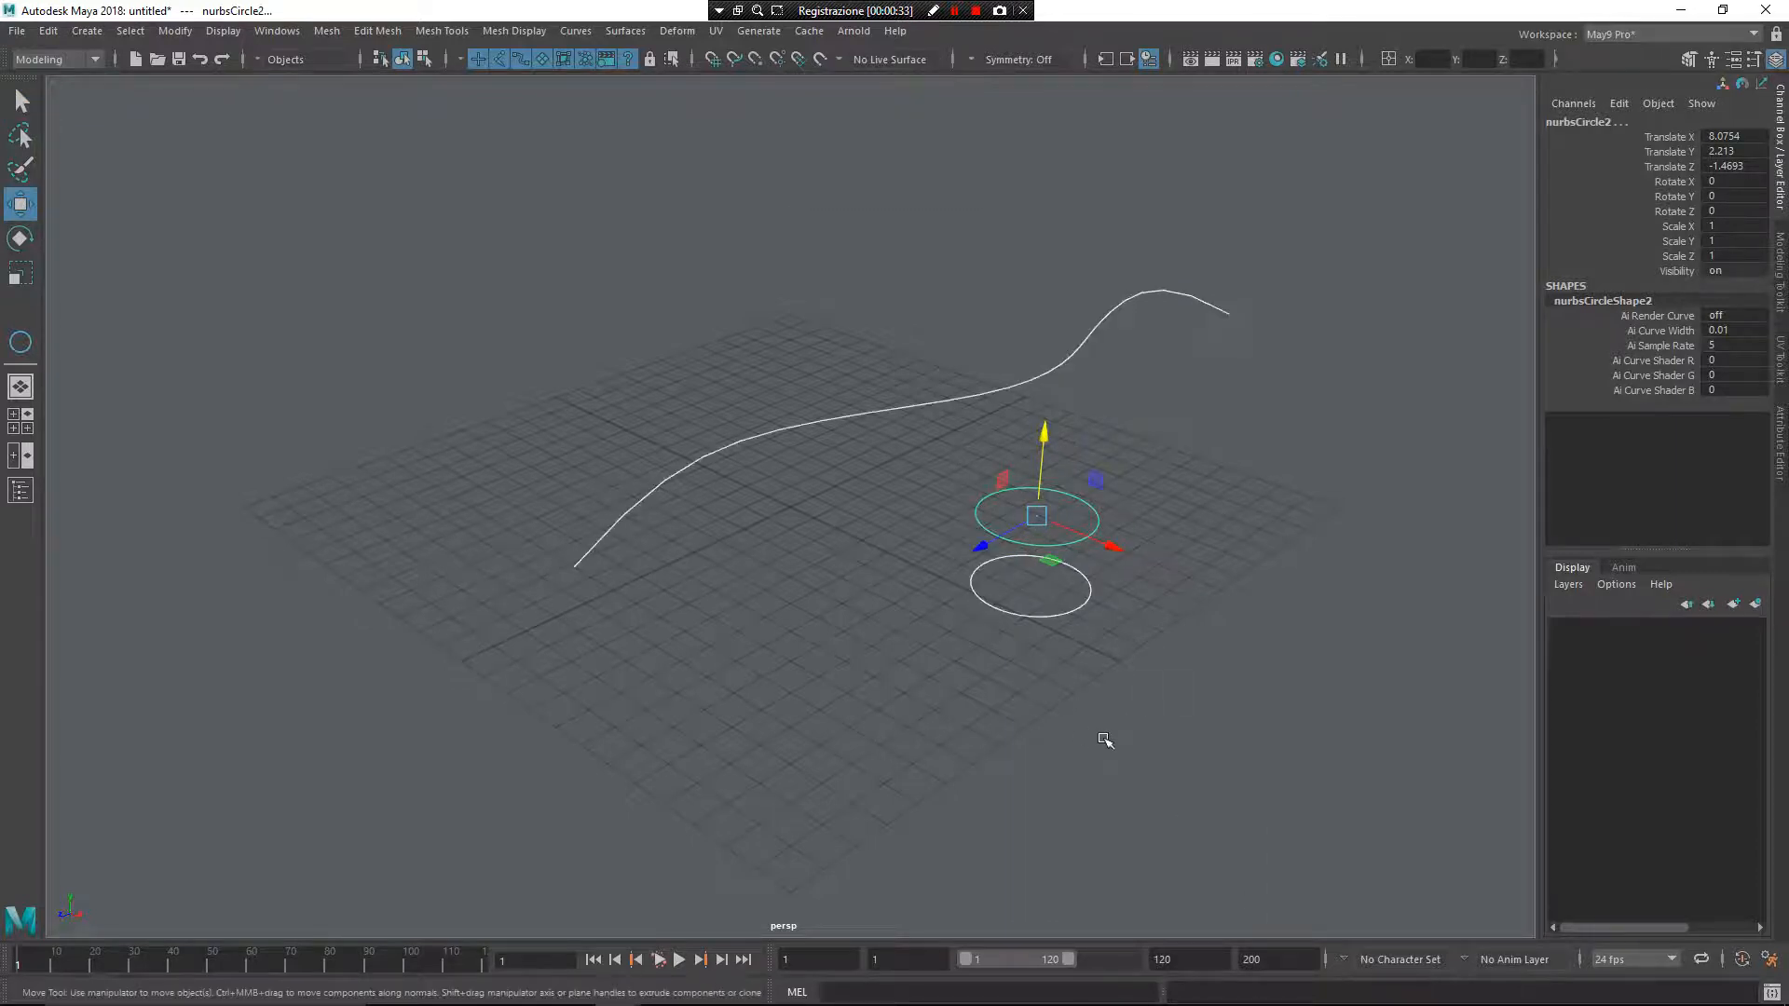
mouse_move(959, 477)
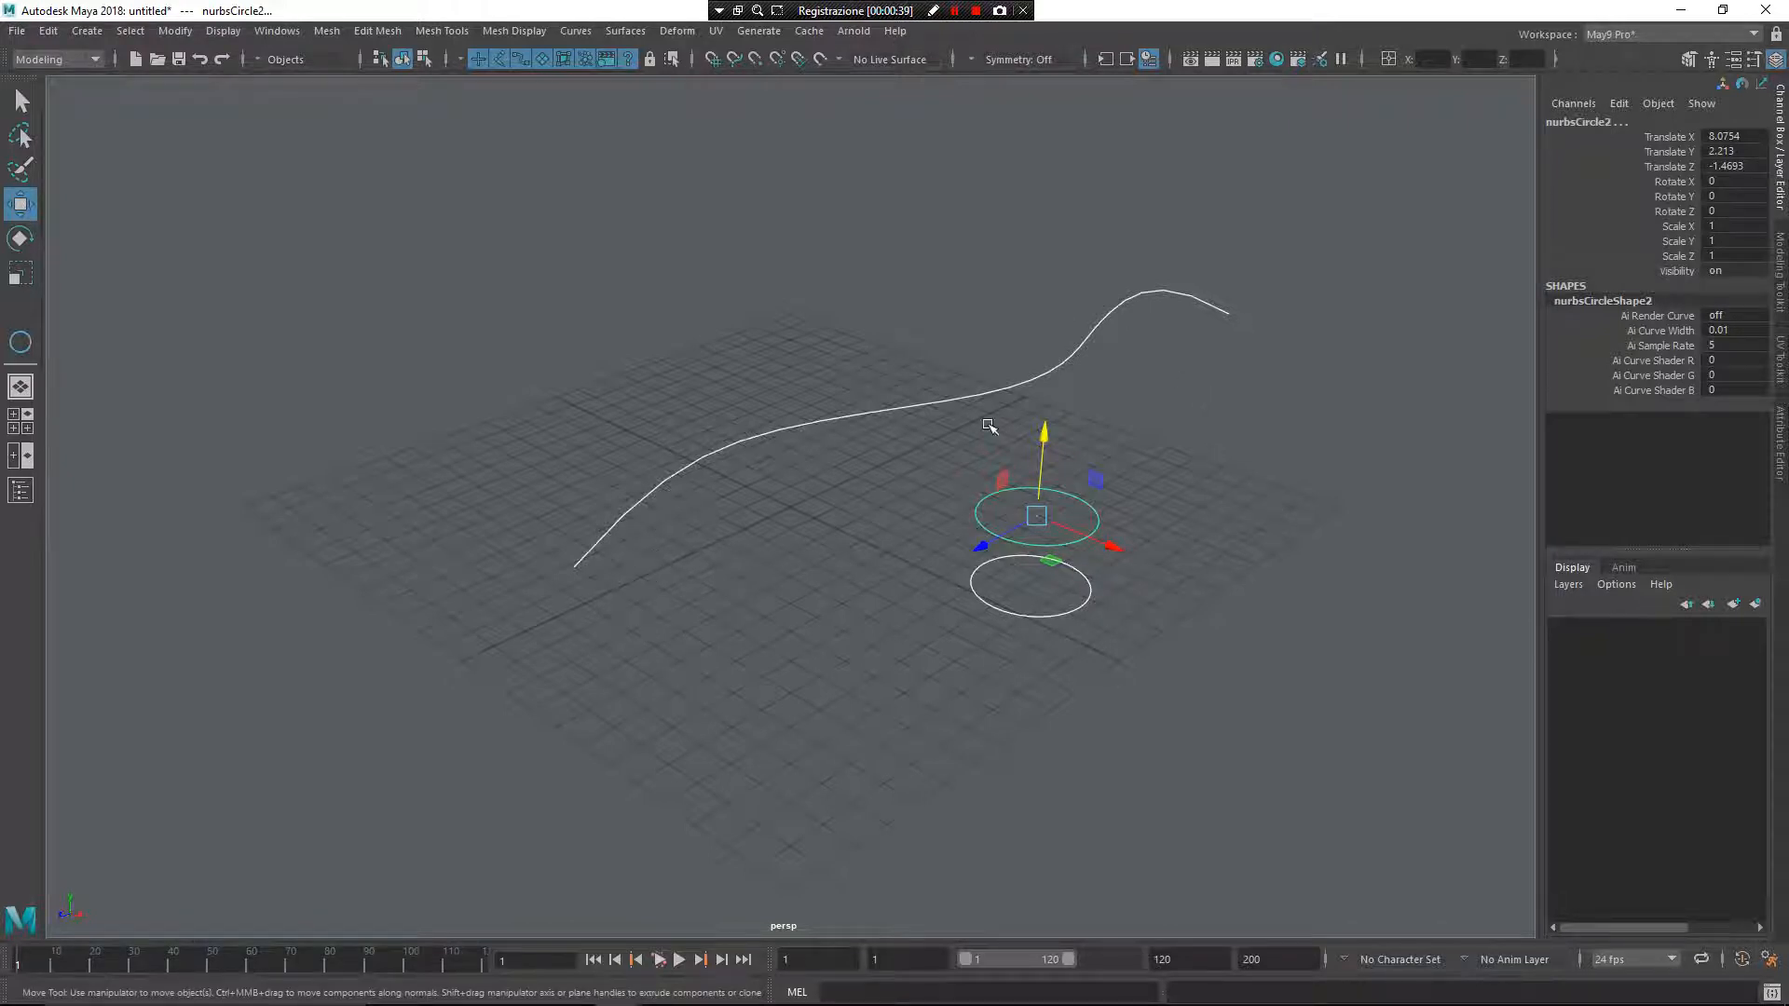
mouse_move(775, 559)
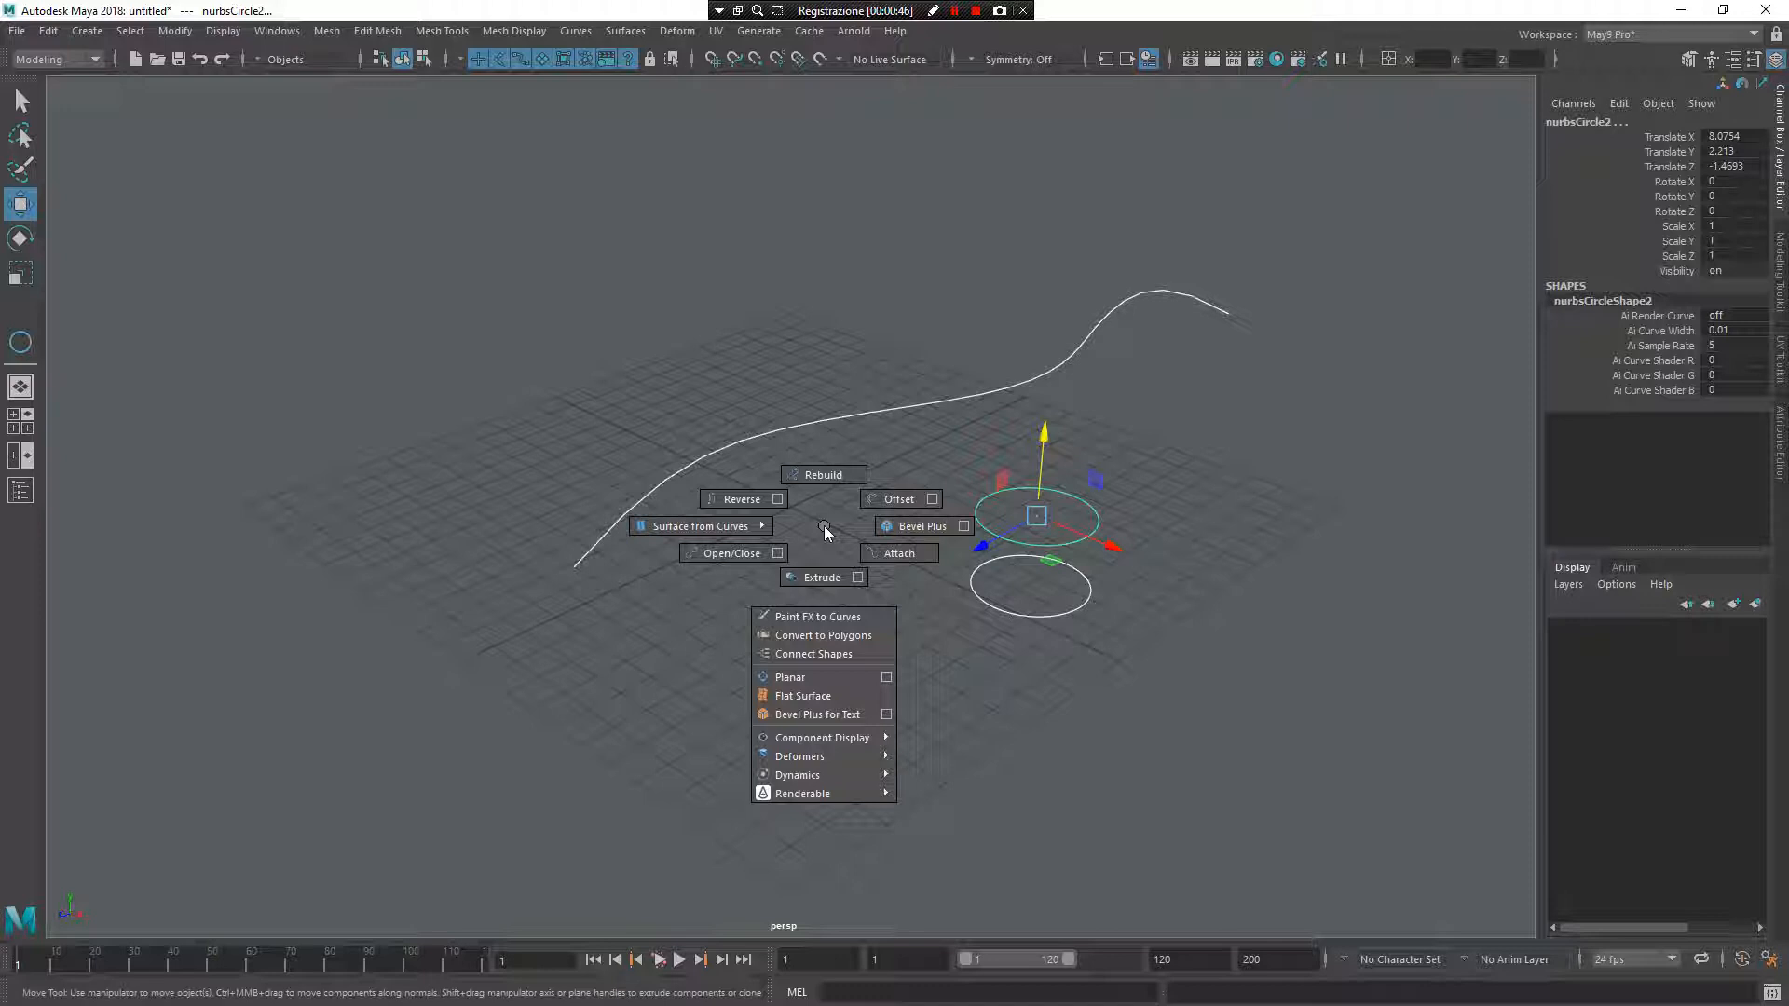
mouse_move(805, 645)
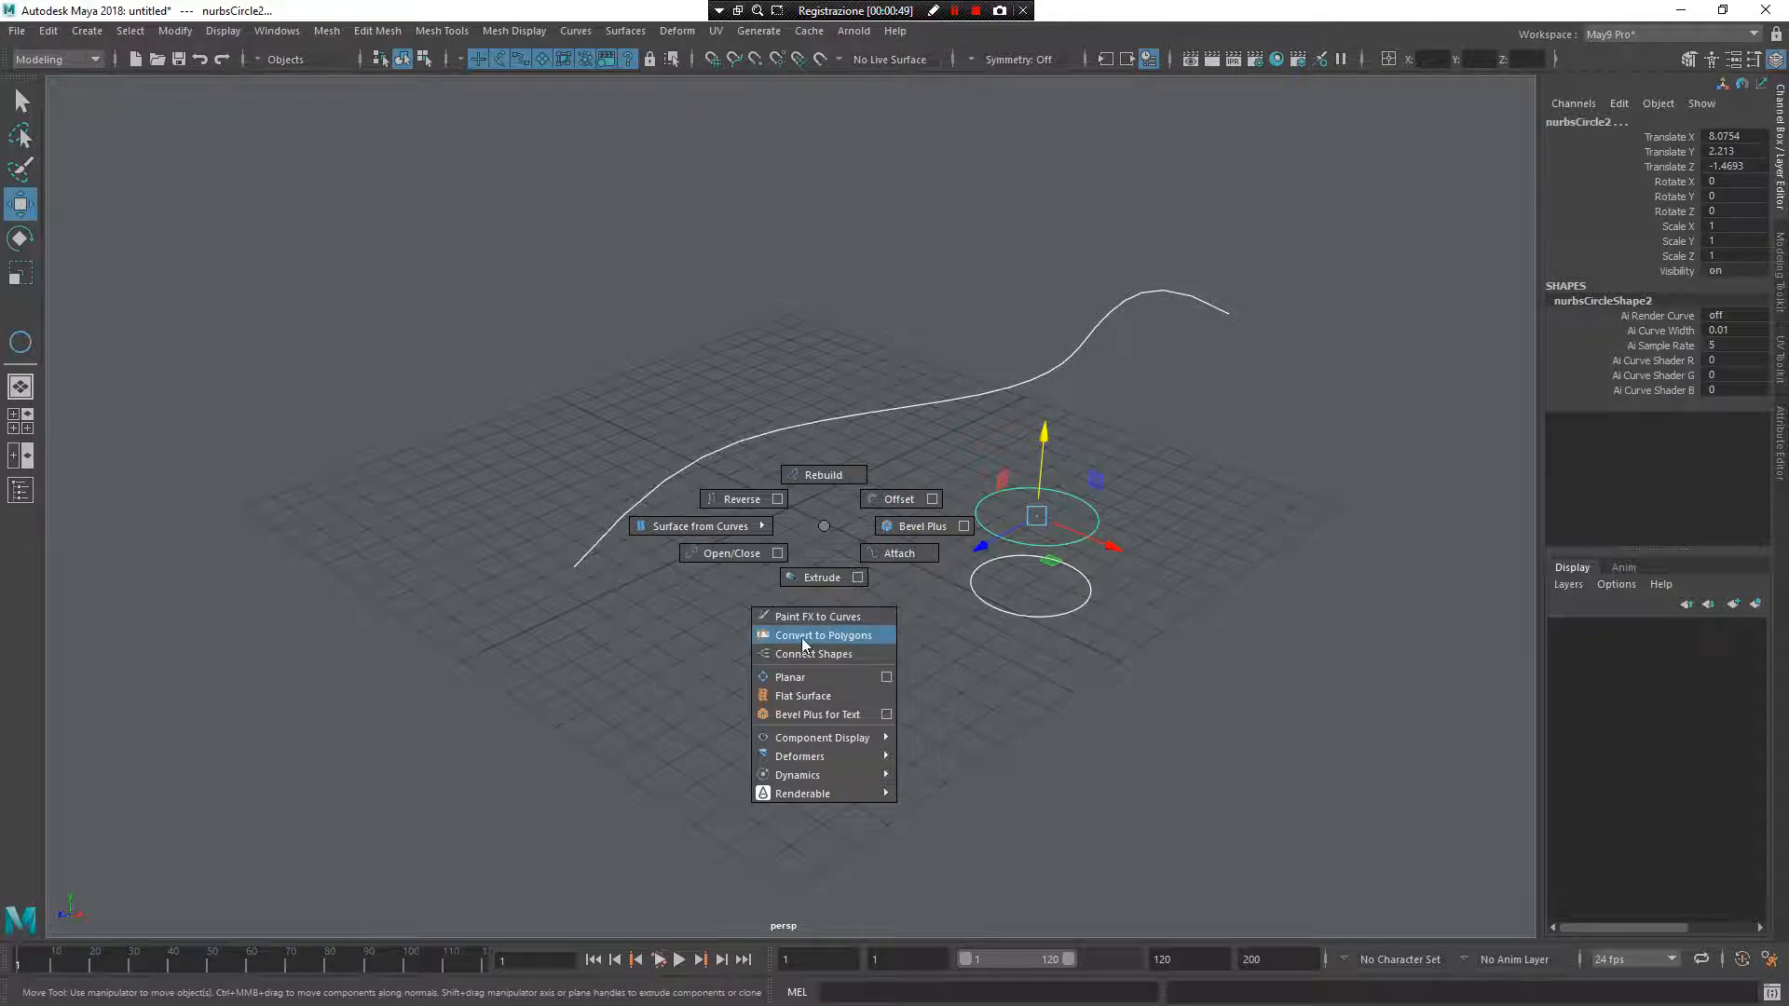
- Convert the curve and both circles into square-sectioned polygon tubes with May9's Convert to Polygons
left_click(823, 634)
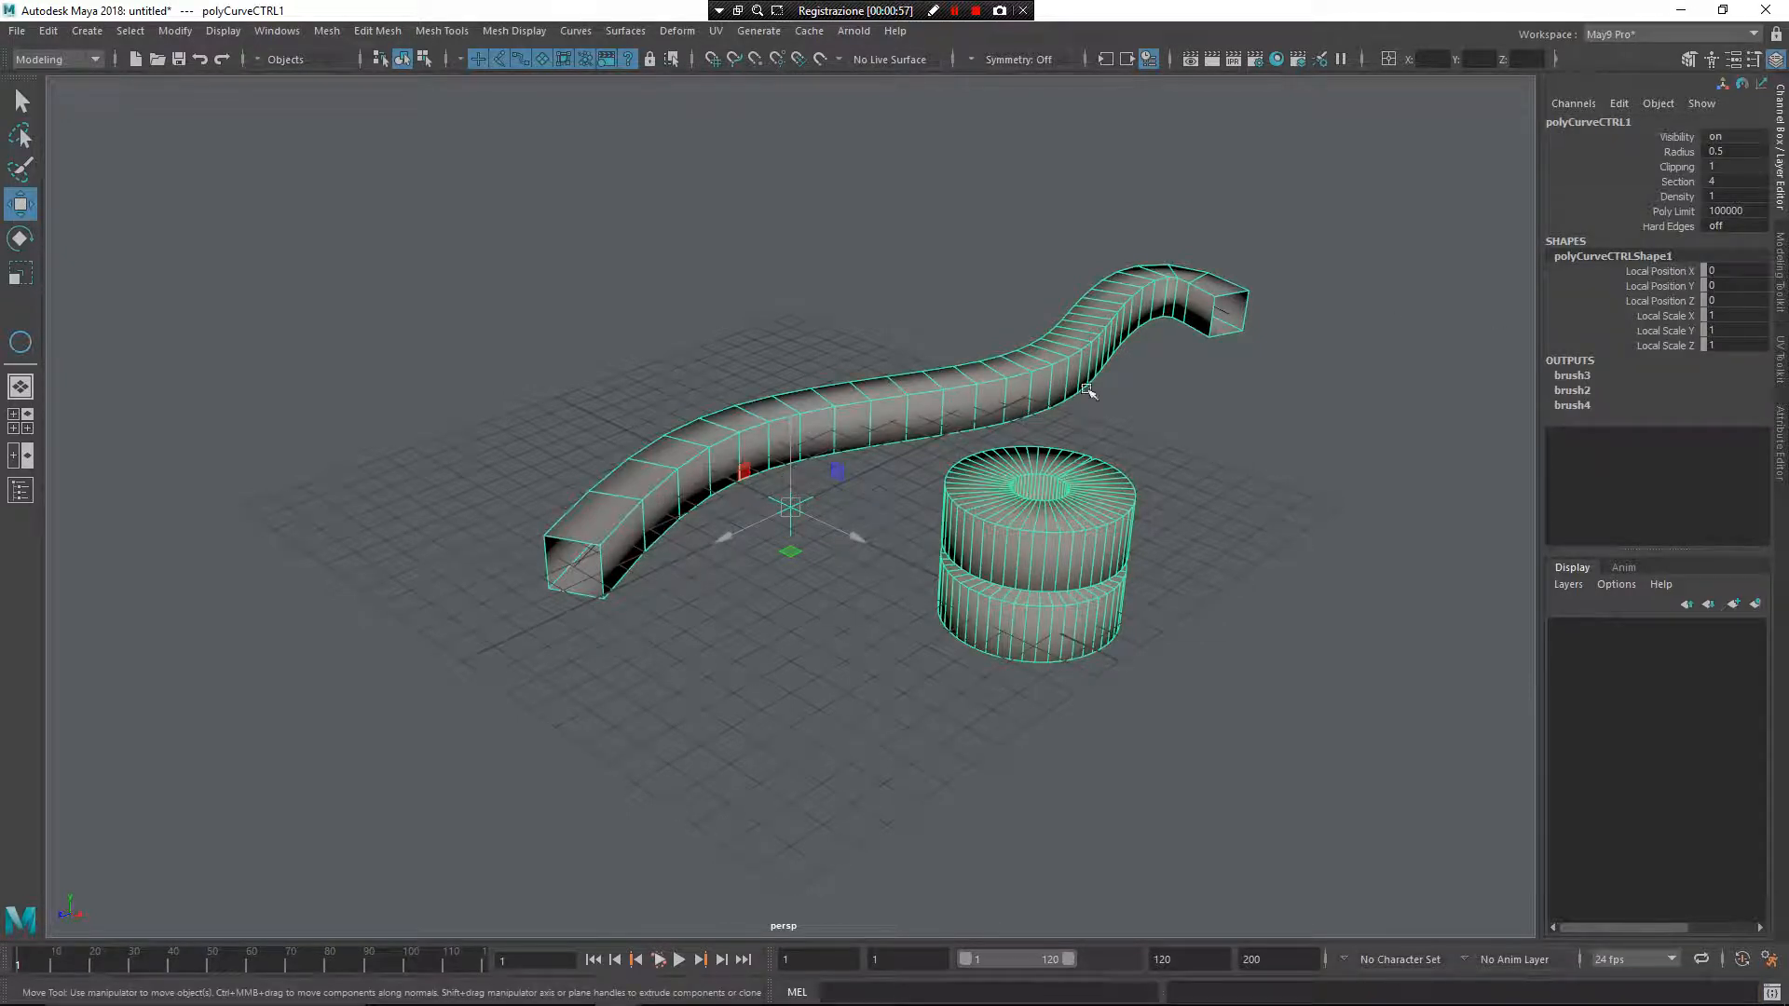
mouse_move(1681, 231)
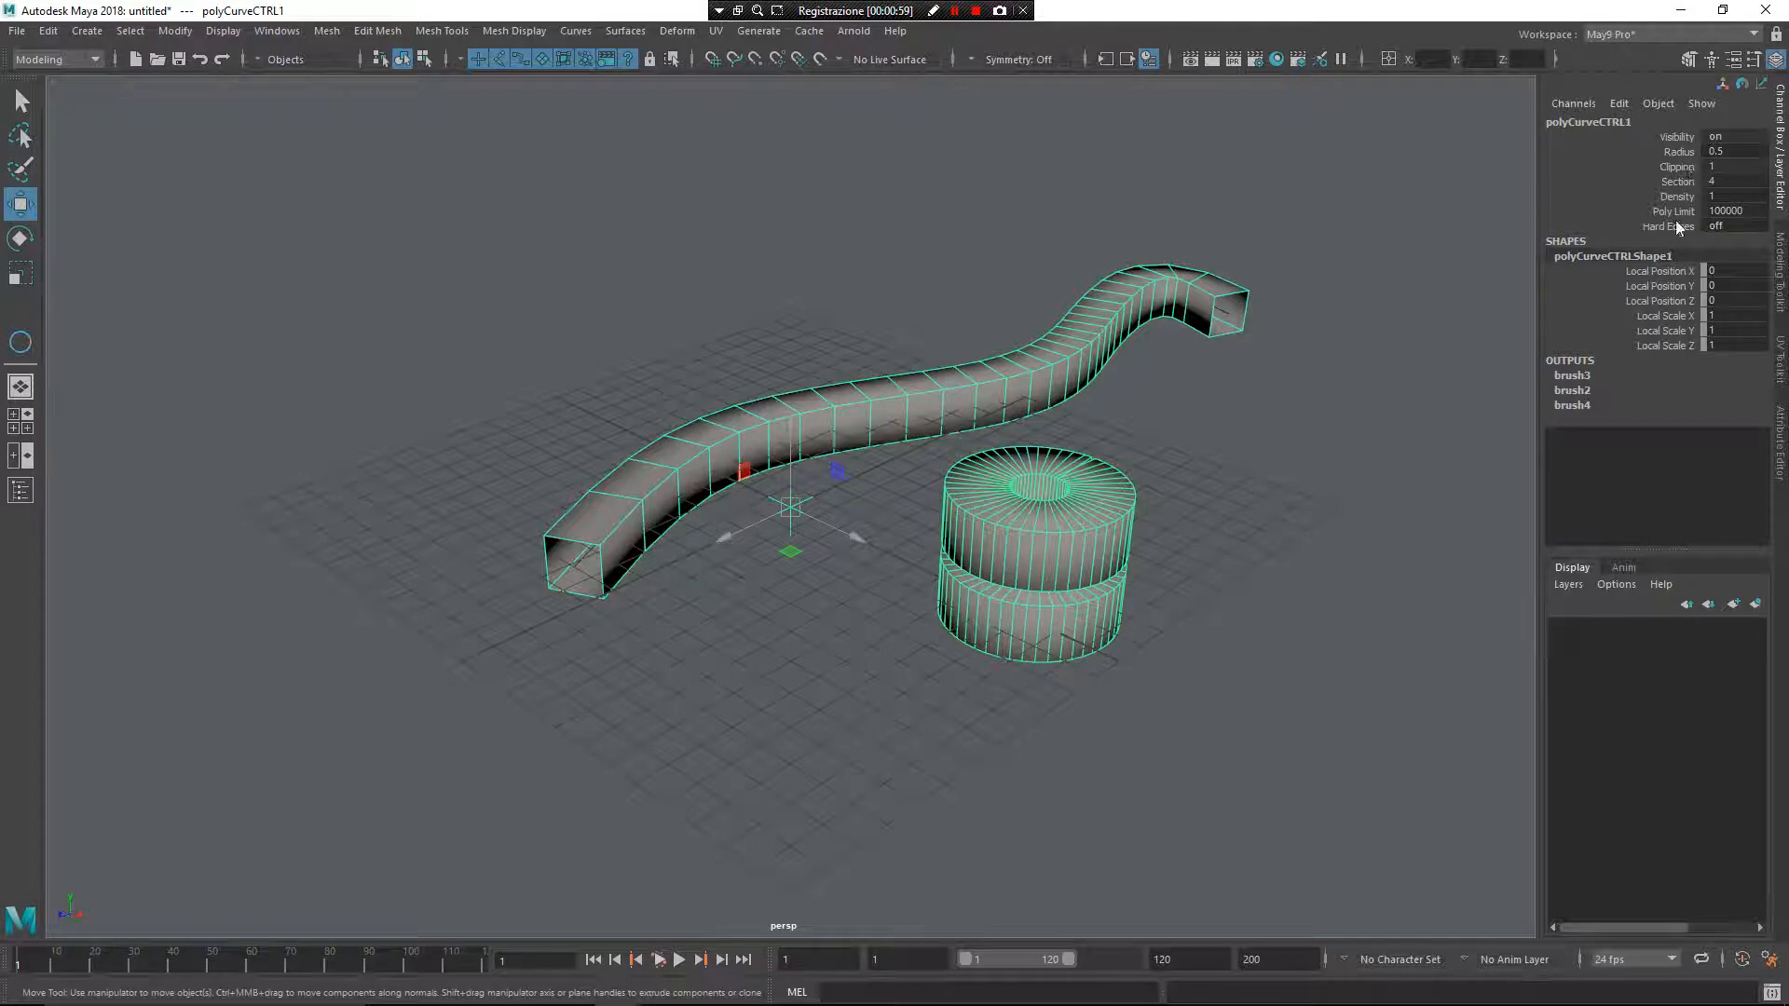
mouse_move(1688, 254)
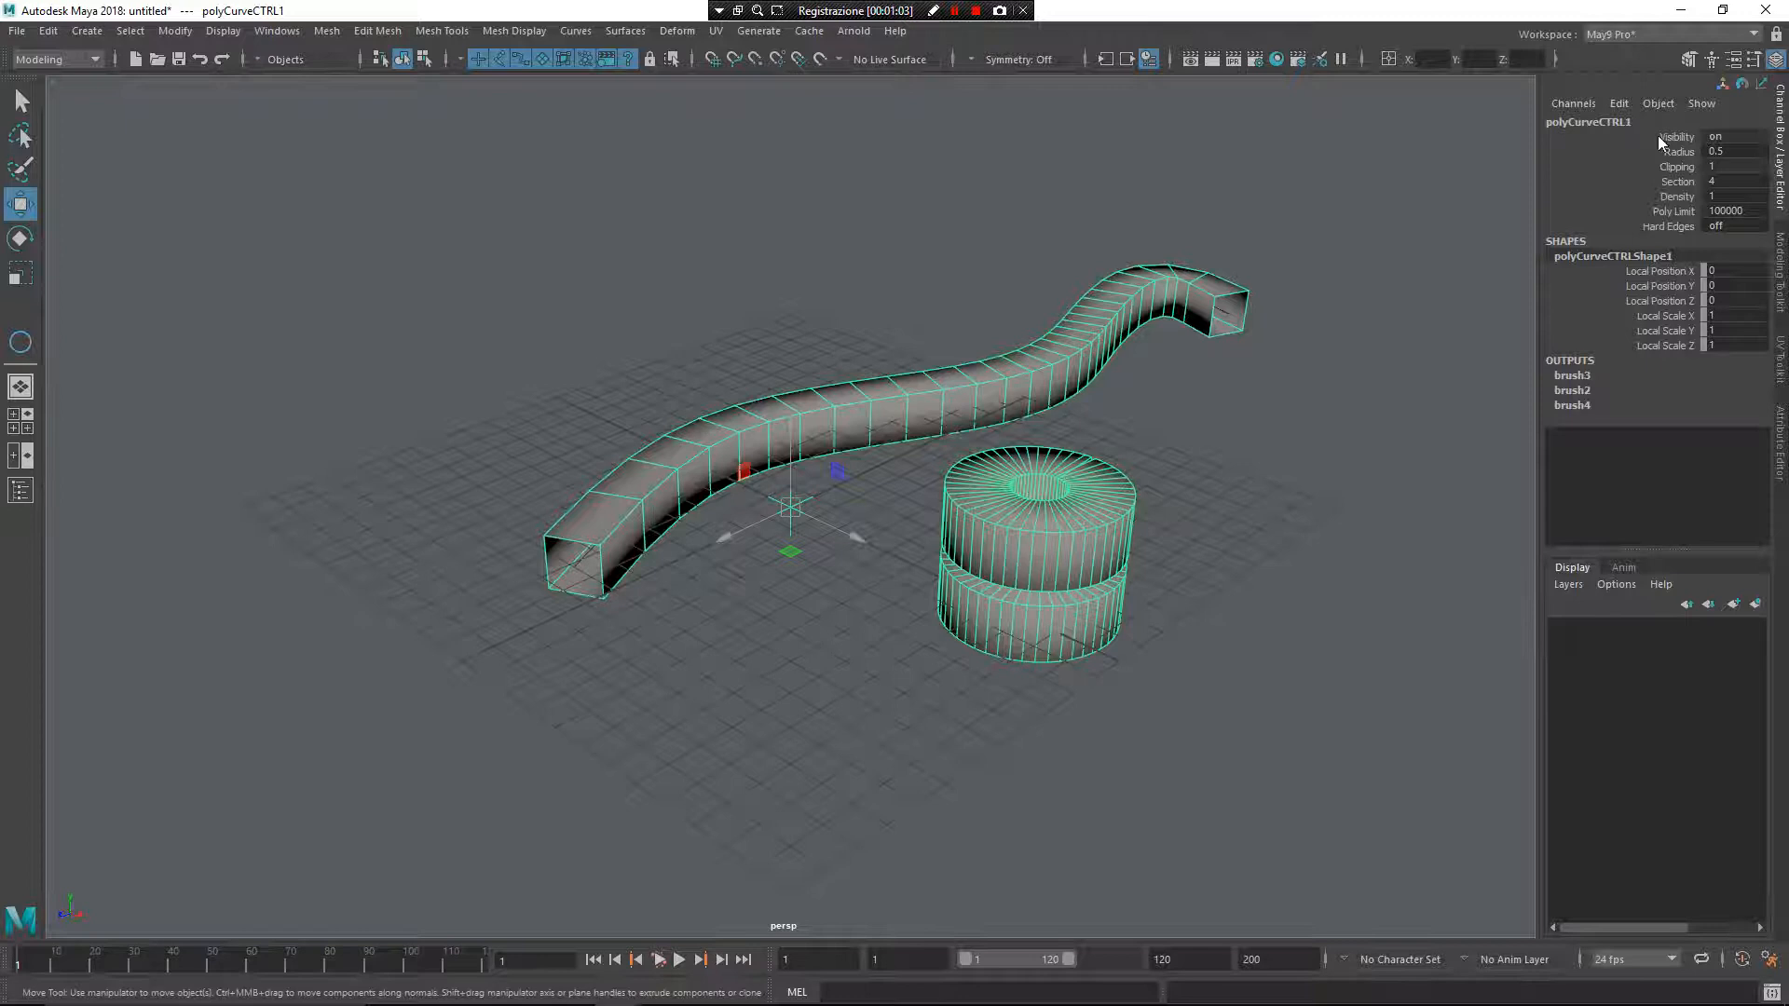
- Set tube Radius 0.13, Section 12 and Poly Limit 100000, then request a new scene
left_click(1729, 136)
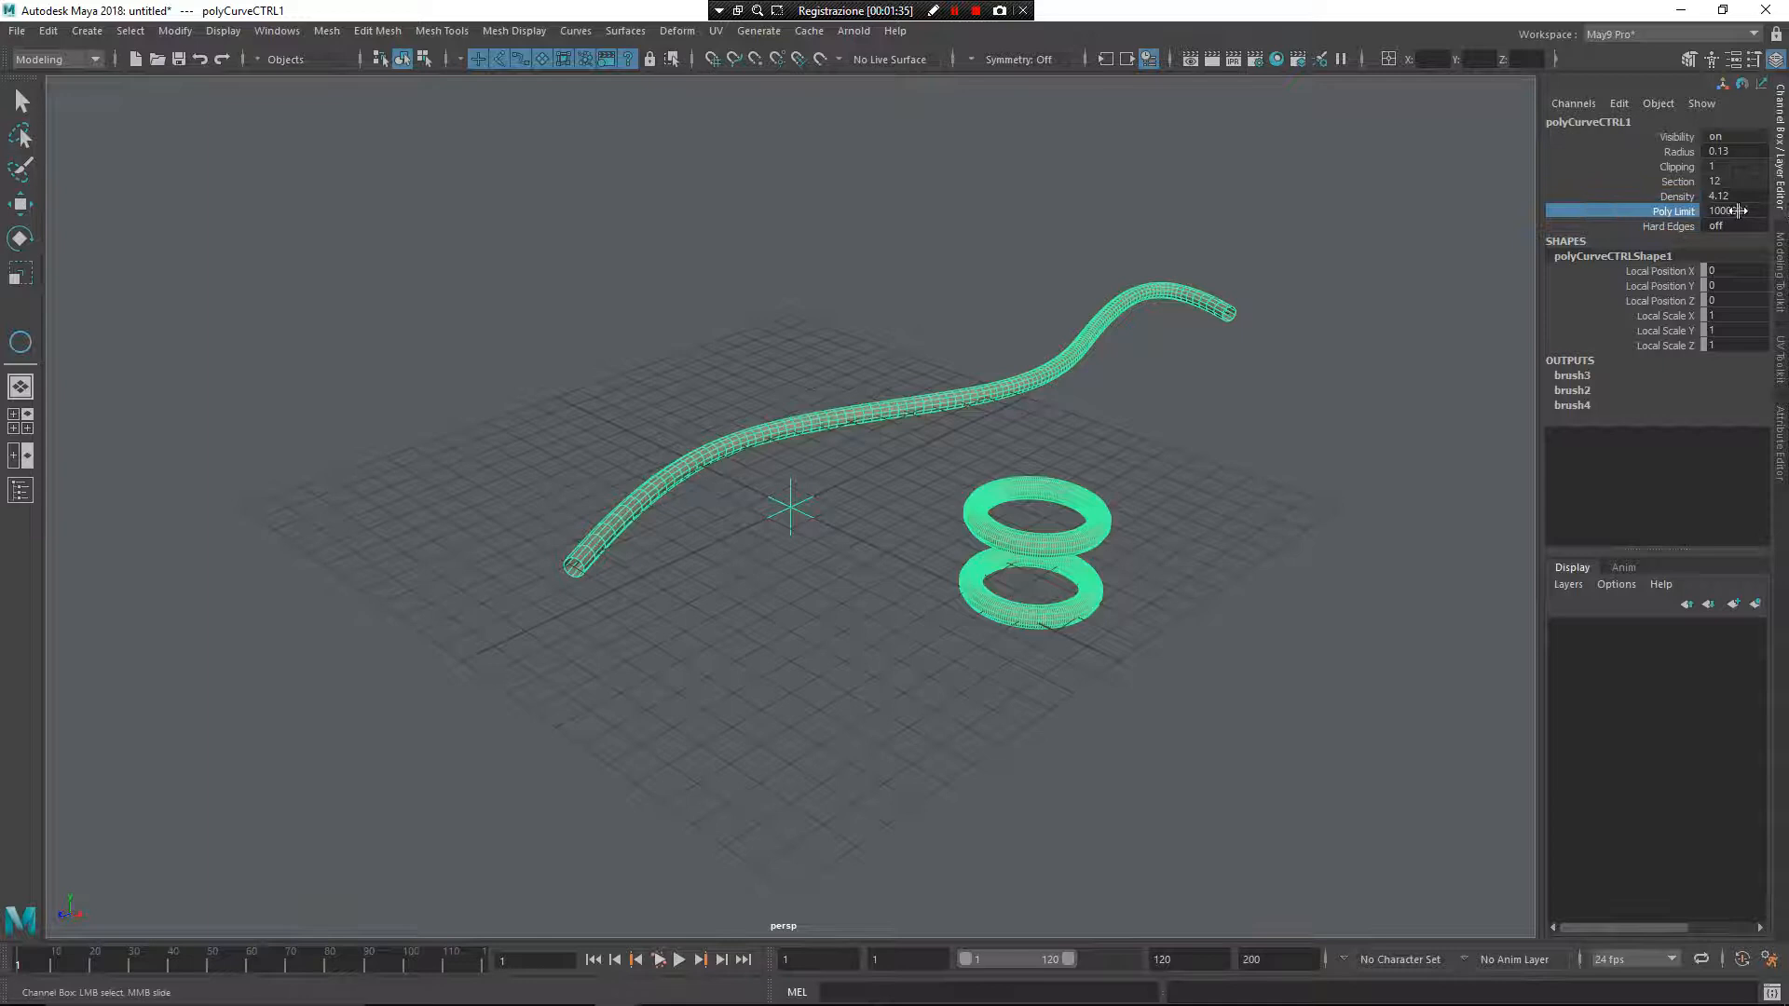
type("100000")
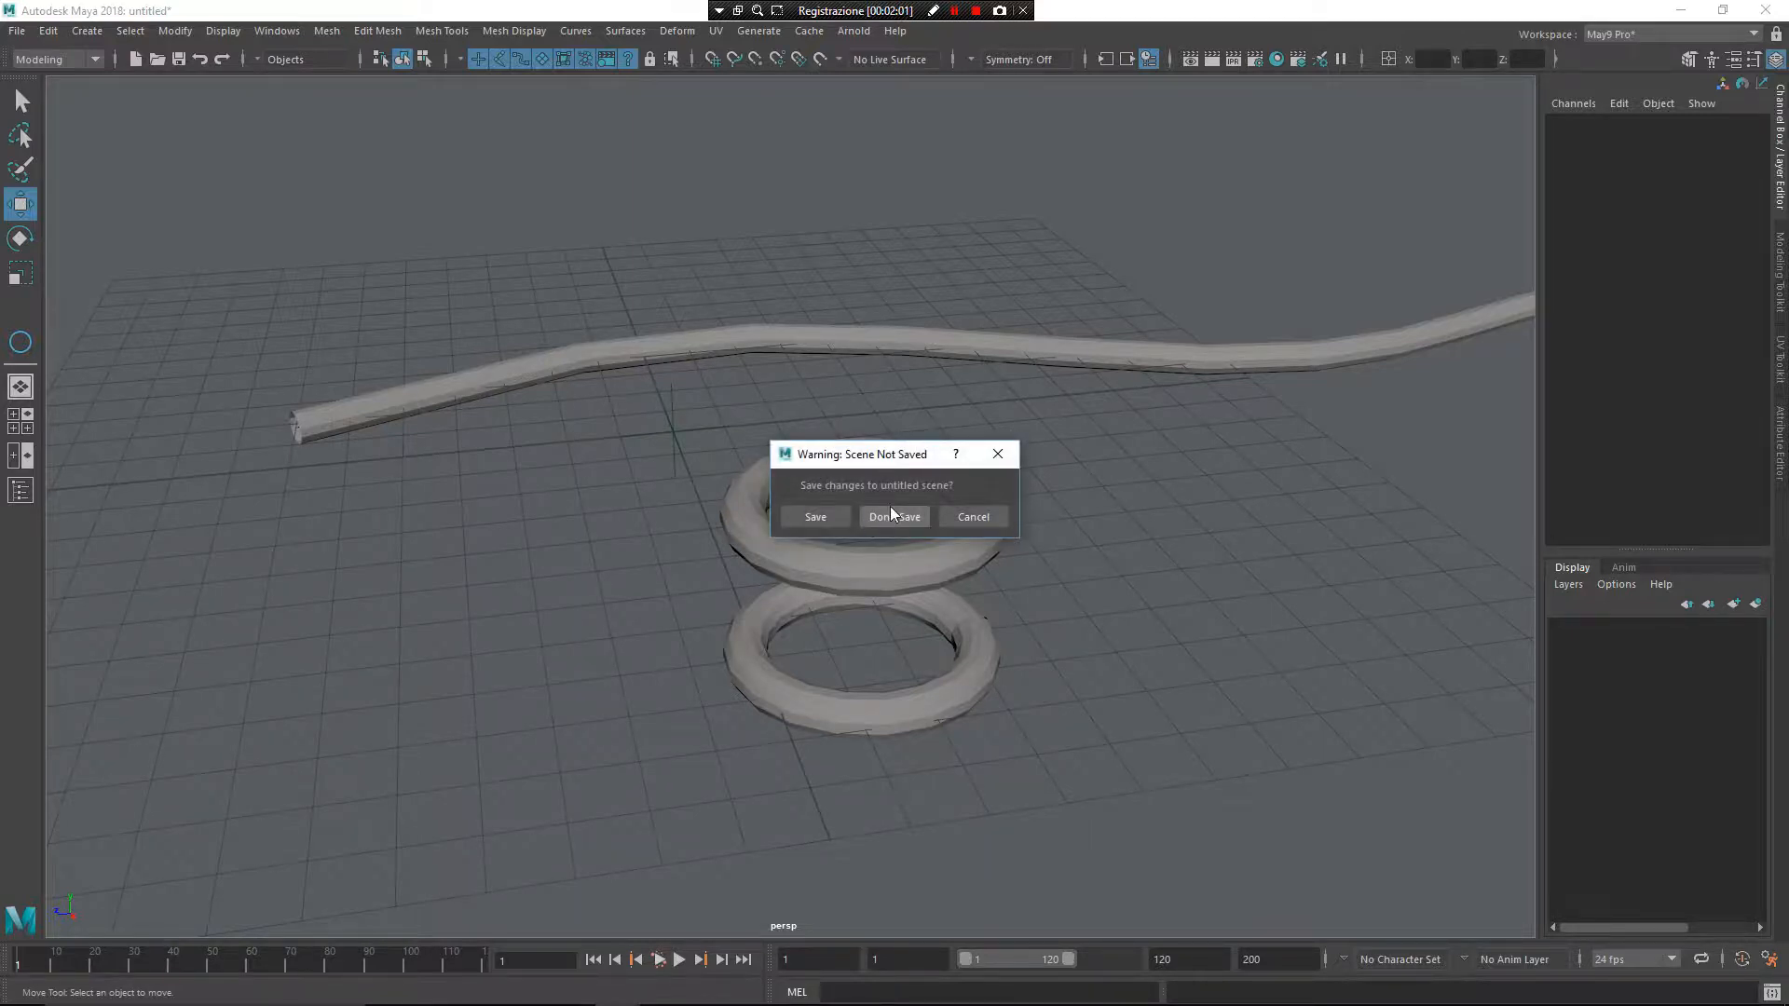
- Discard the unsaved scene and draw a single circle on the empty grid
left_click(894, 518)
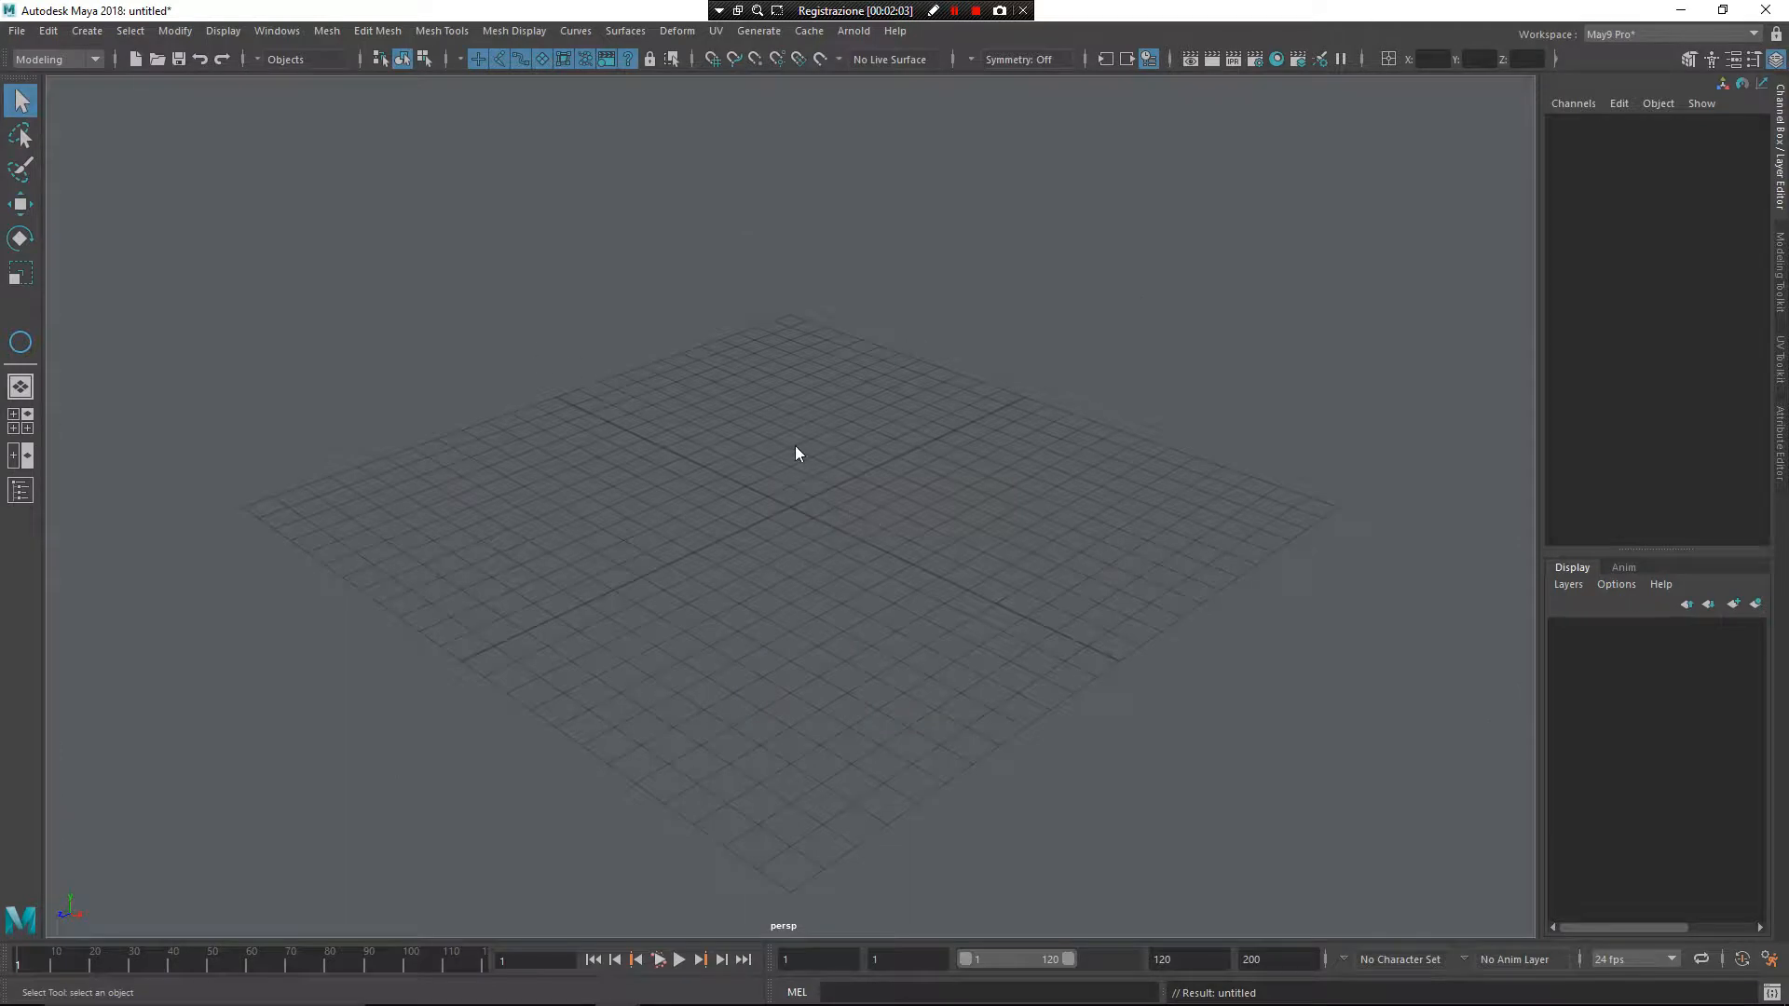
left_click(793, 443)
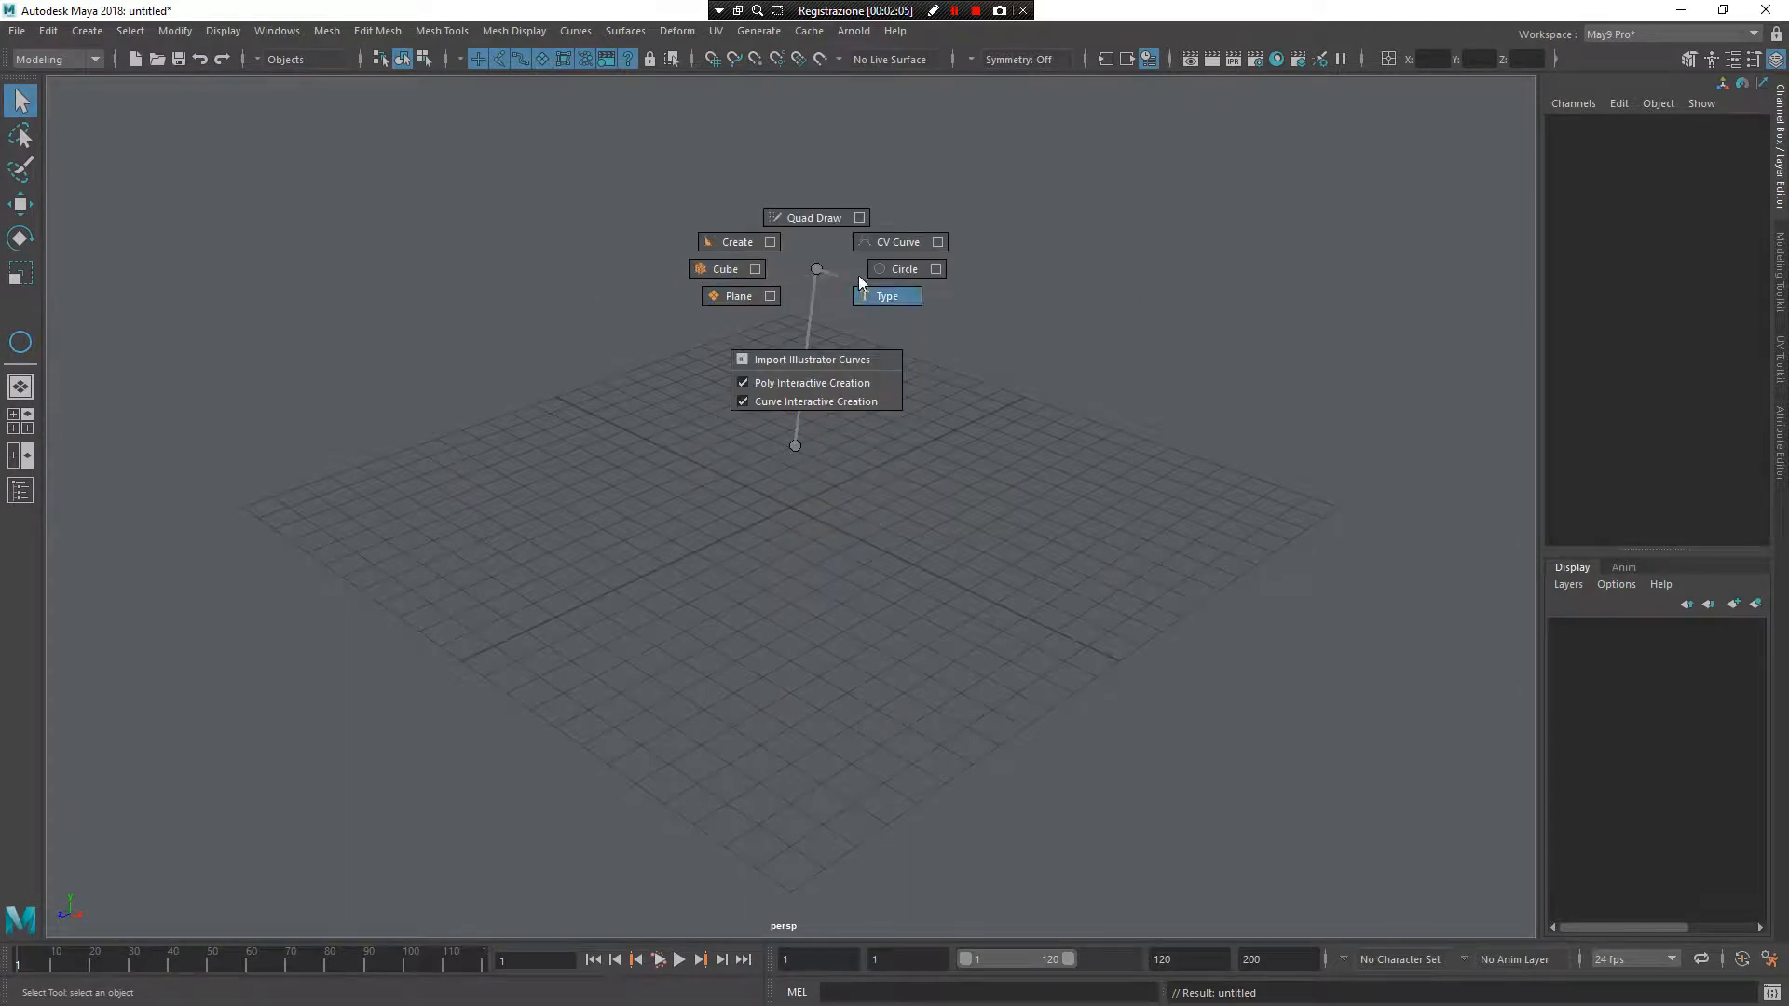
left_click(904, 268)
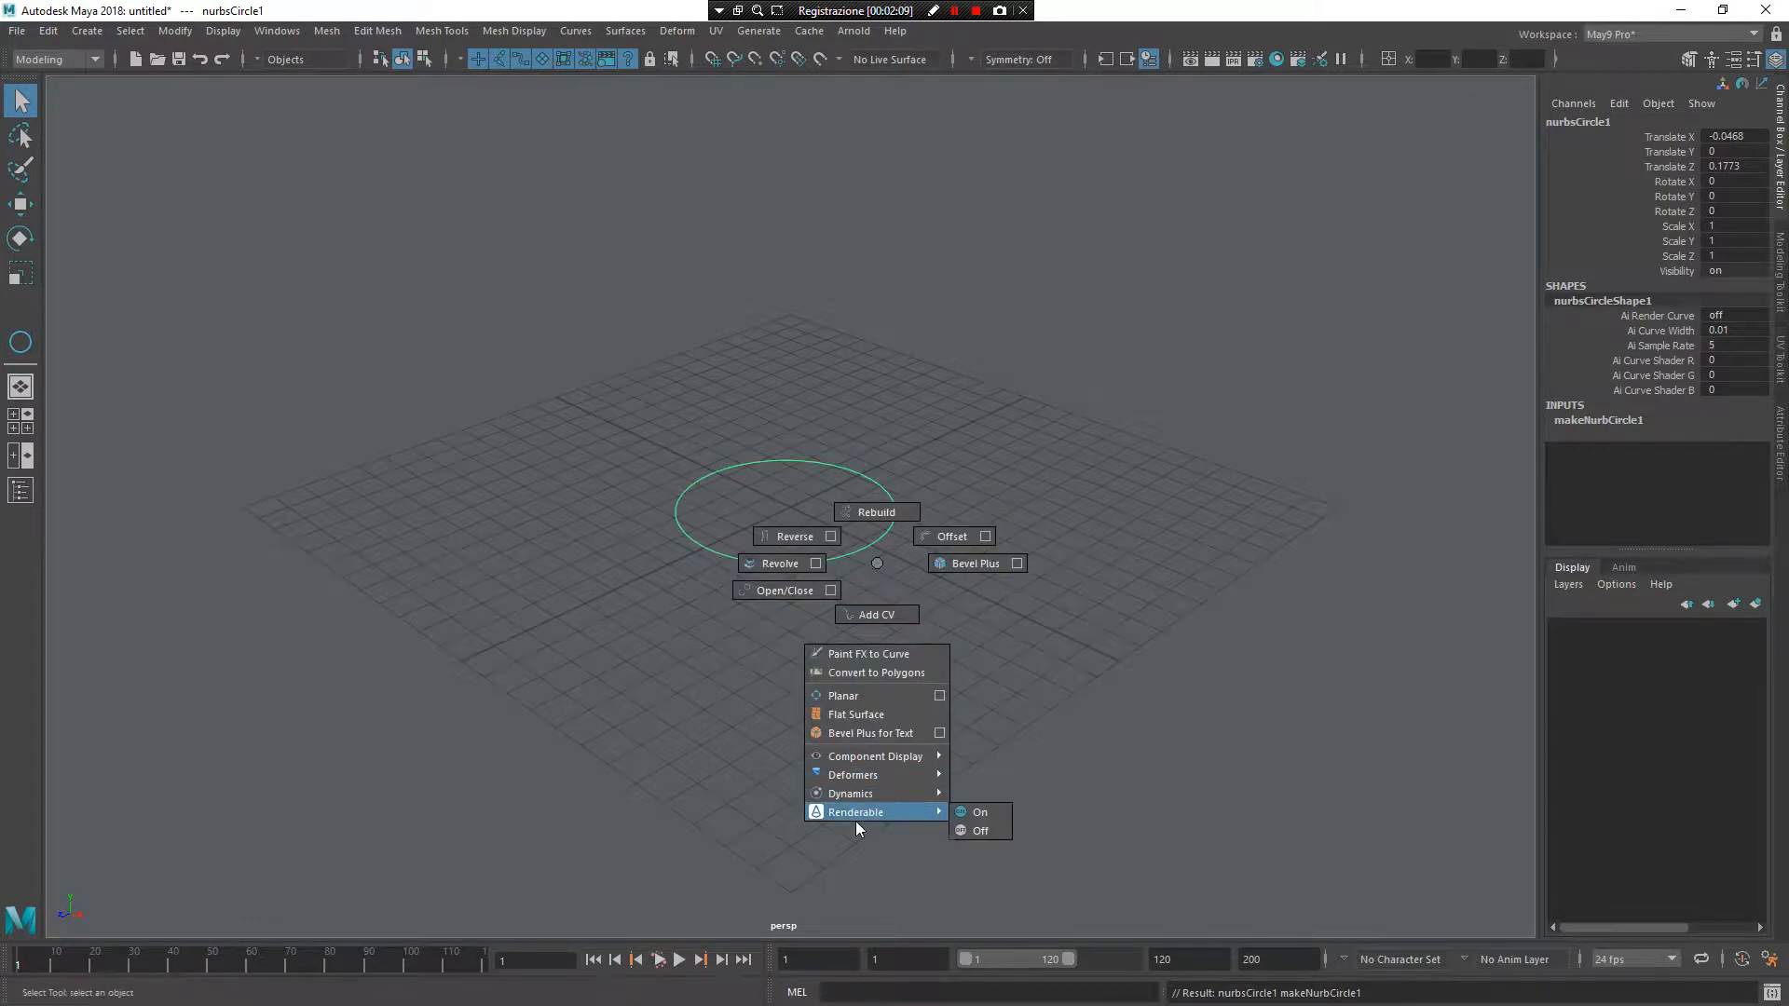
mouse_move(883, 816)
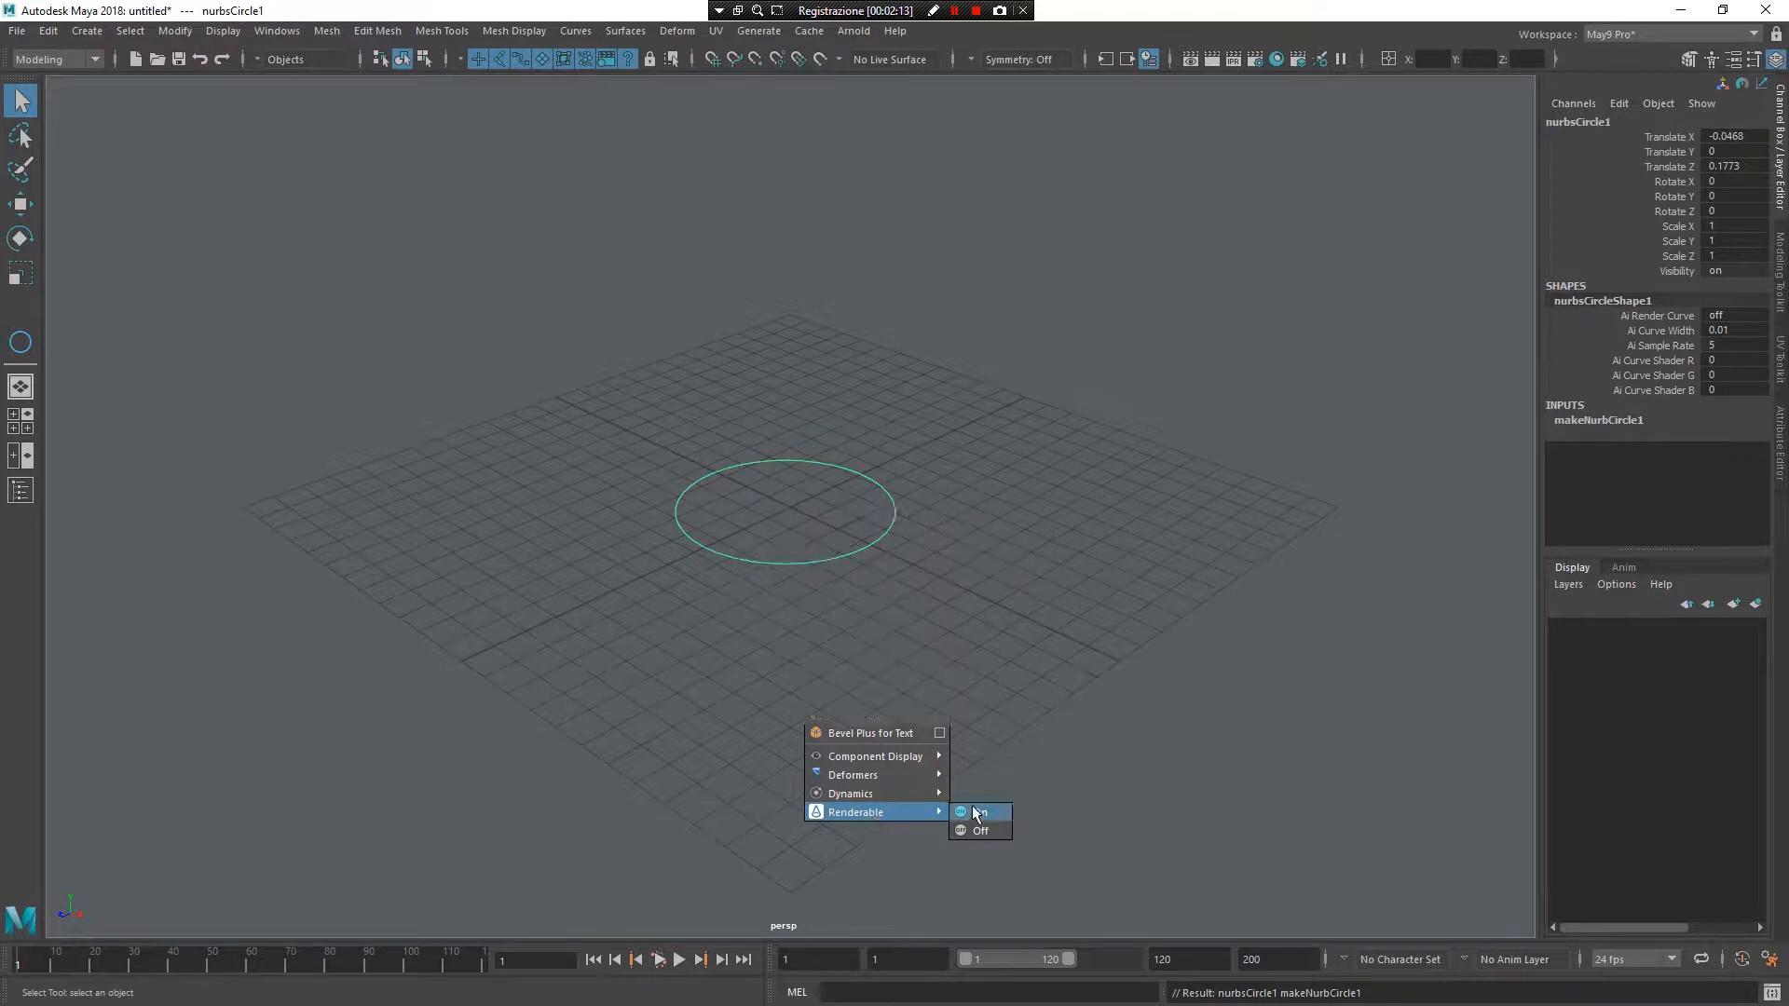
- Turn Renderable on for the circle so Arnold assigns it a curve shader
left_click(978, 812)
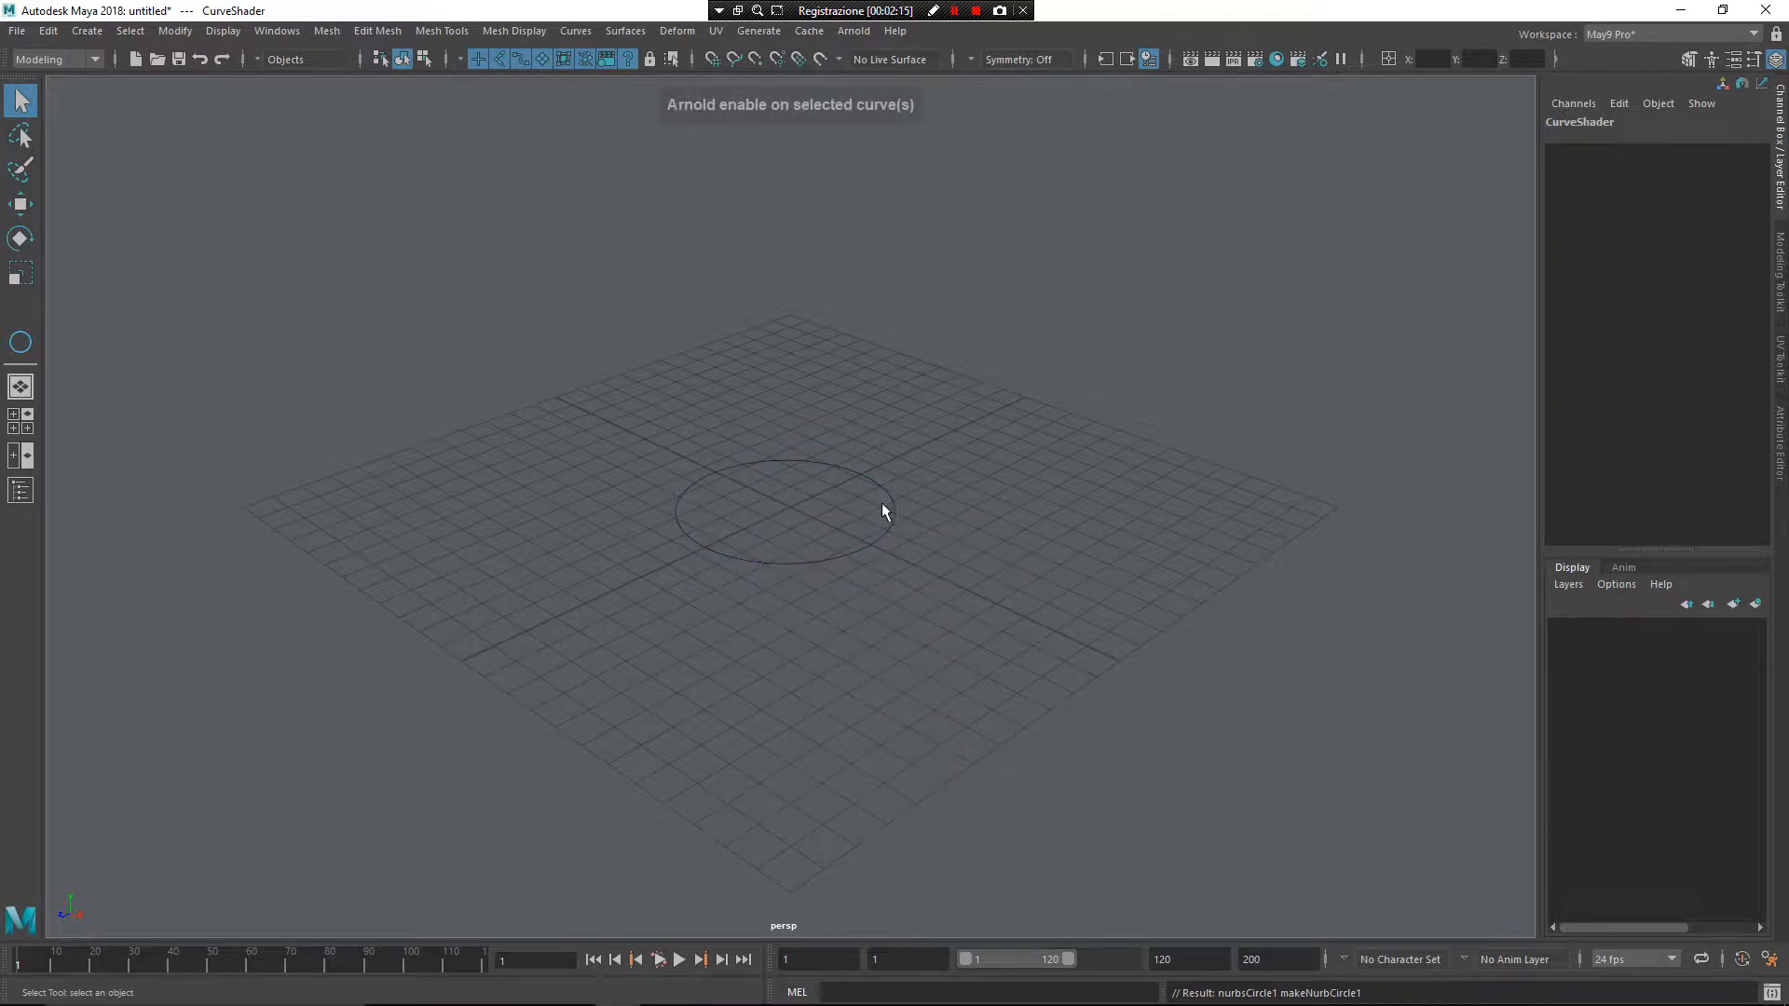
left_click(884, 510)
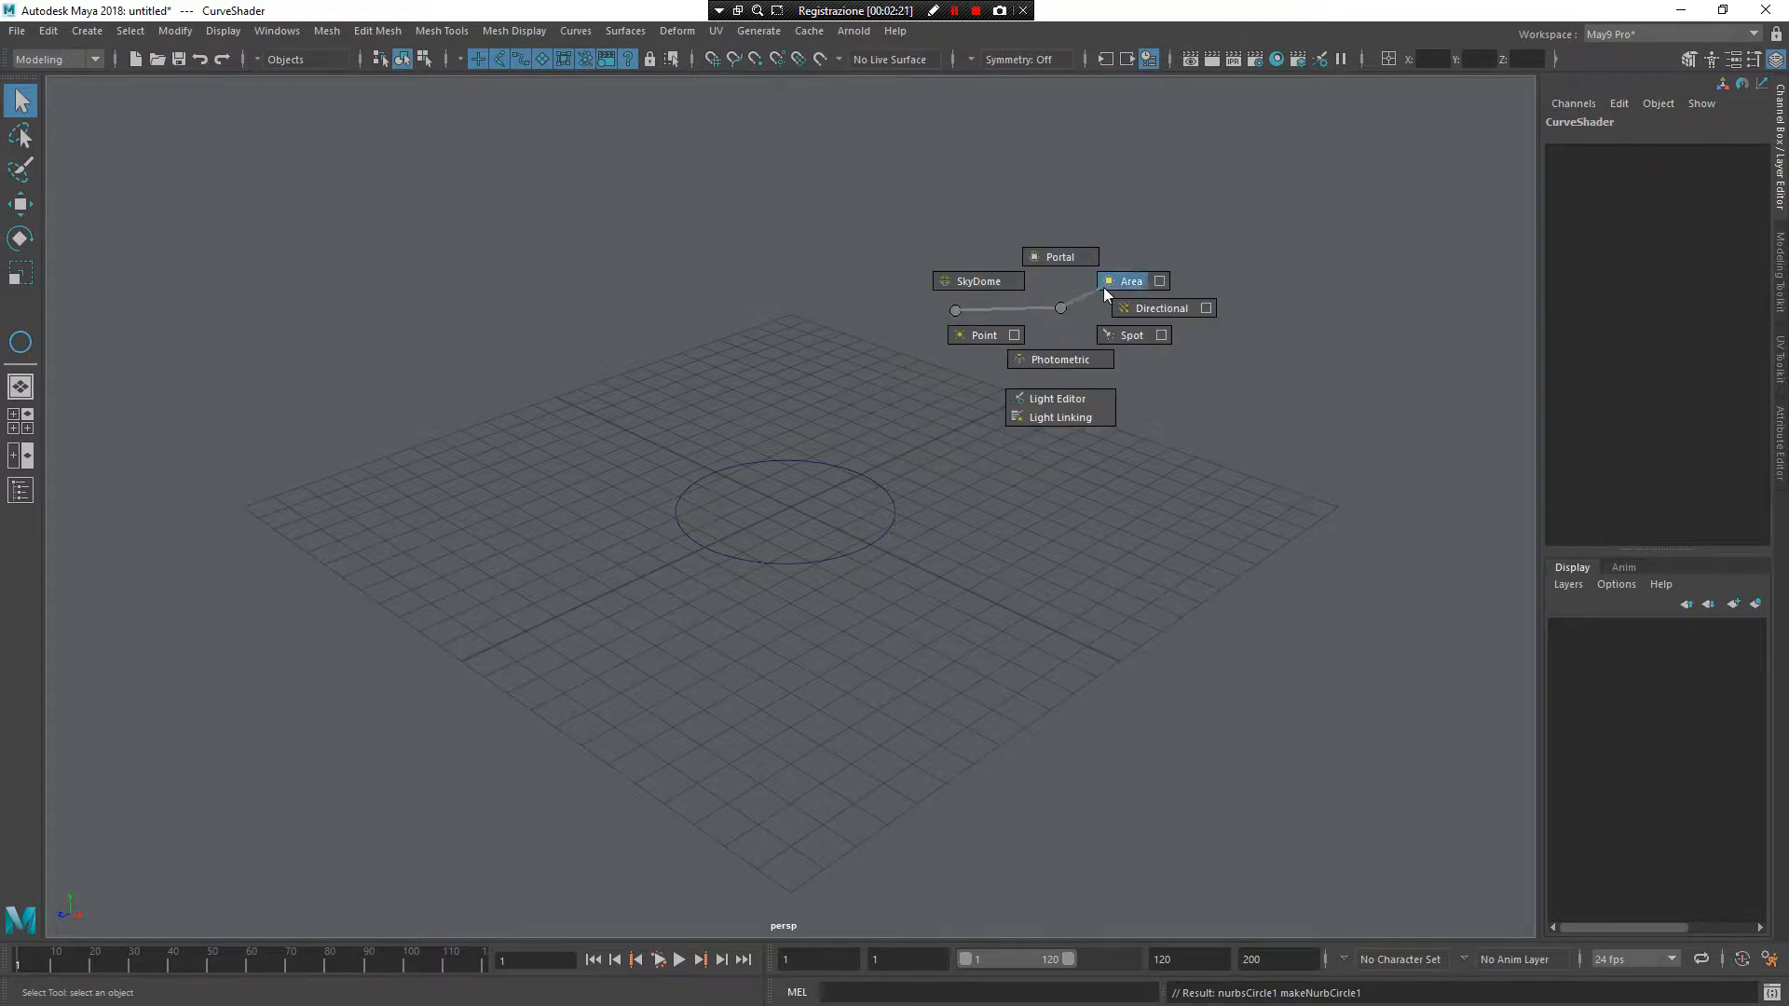
- Add an area light and render the circle as a grey torus in Arnold RenderView
left_click(1159, 307)
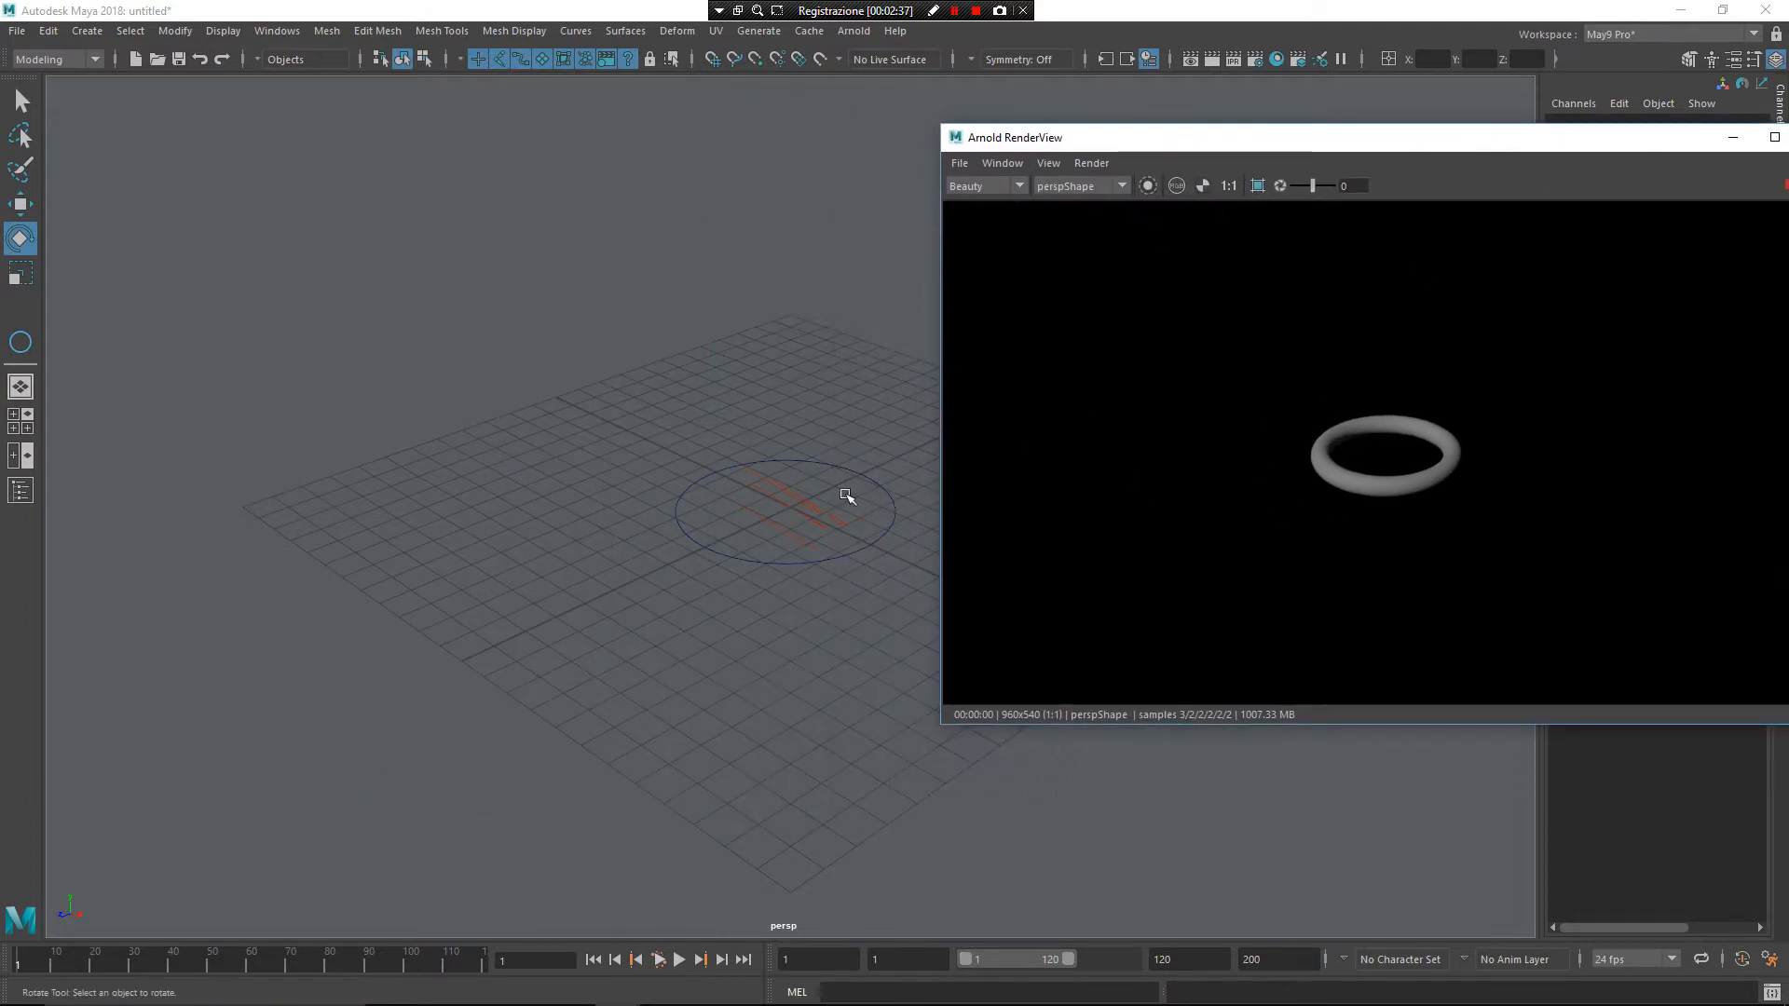
mouse_move(831, 557)
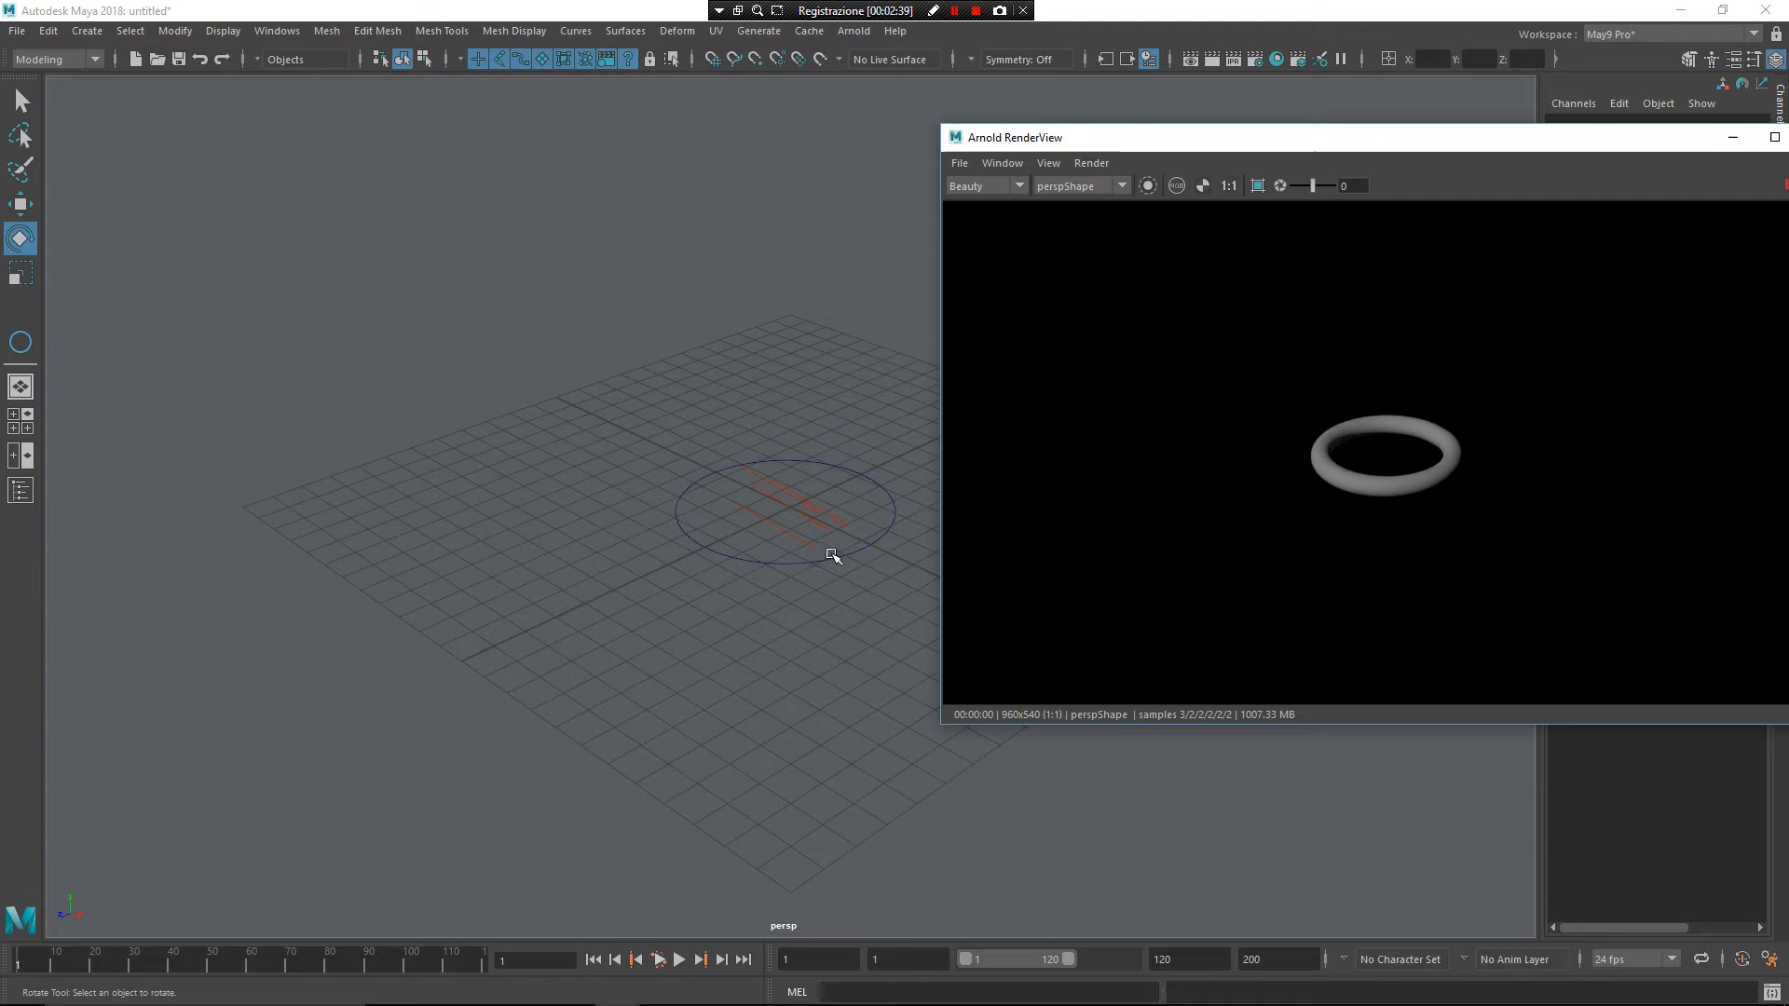